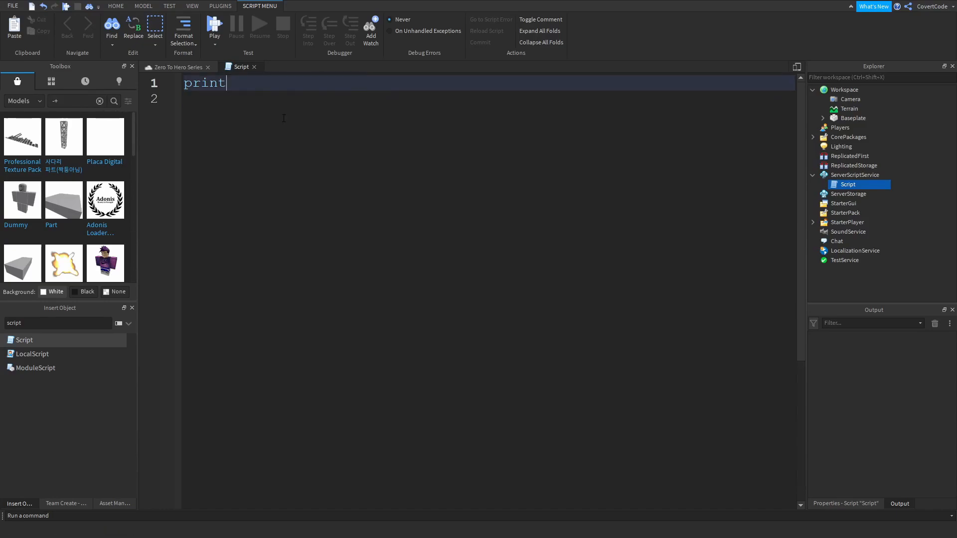
Bring up Studio Settings from the File menu after starting a new line below print.
{"action": "key", "text": "Return"}
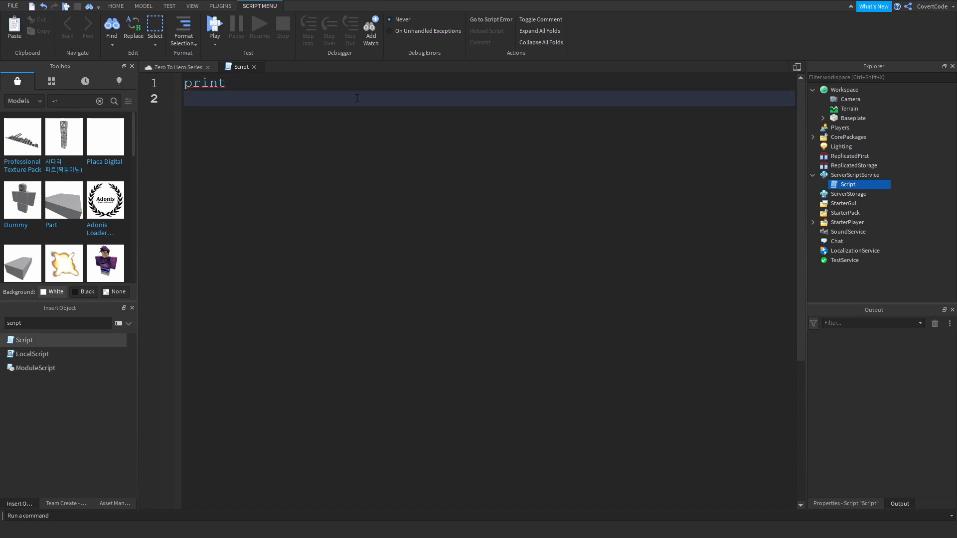
{"action": "mouse_move", "coordinate": [323, 118]}
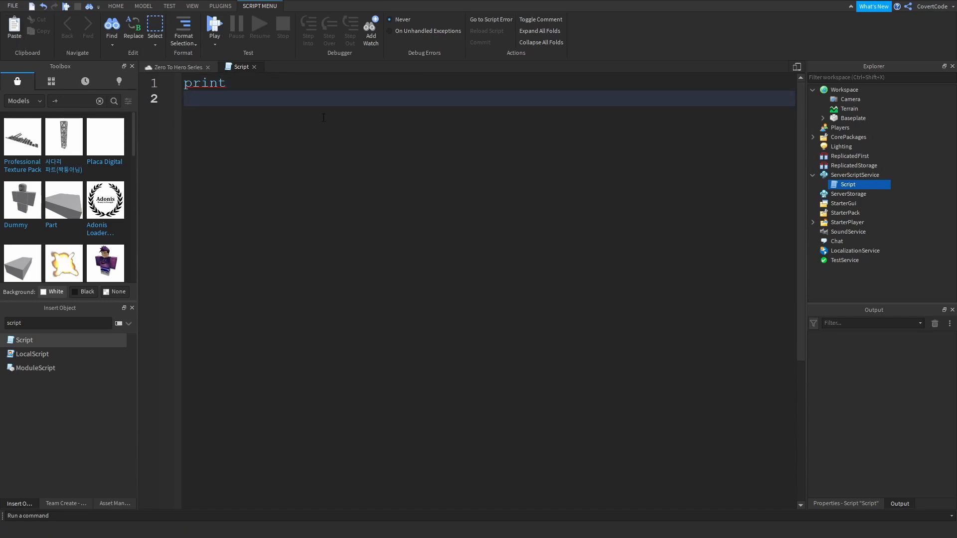
{"action": "mouse_move", "coordinate": [651, 40]}
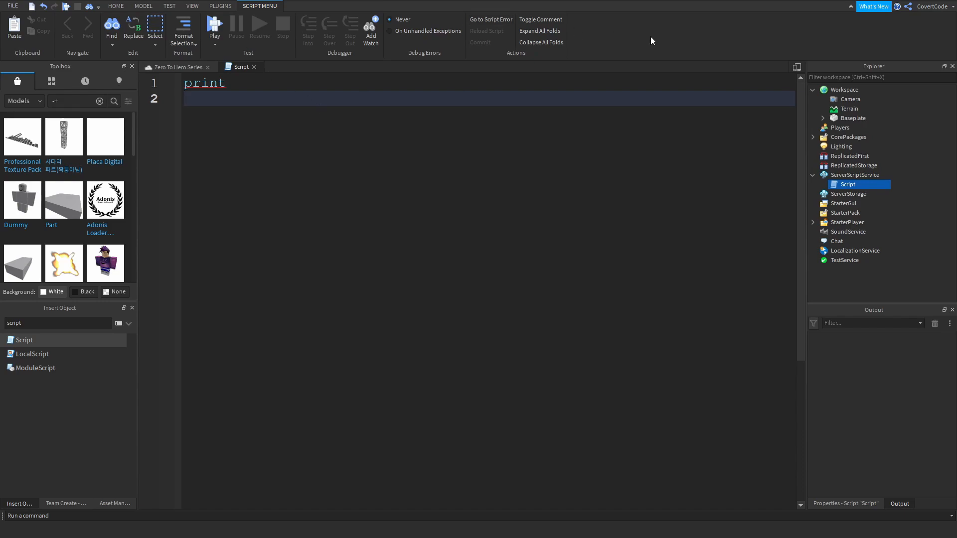
{"action": "mouse_move", "coordinate": [199, 474]}
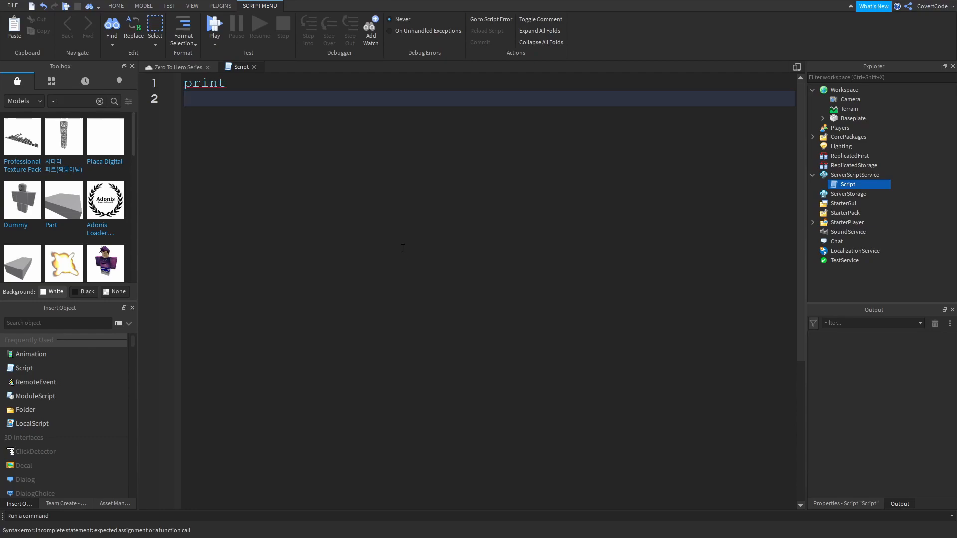
{"action": "left_click", "coordinate": [12, 6]}
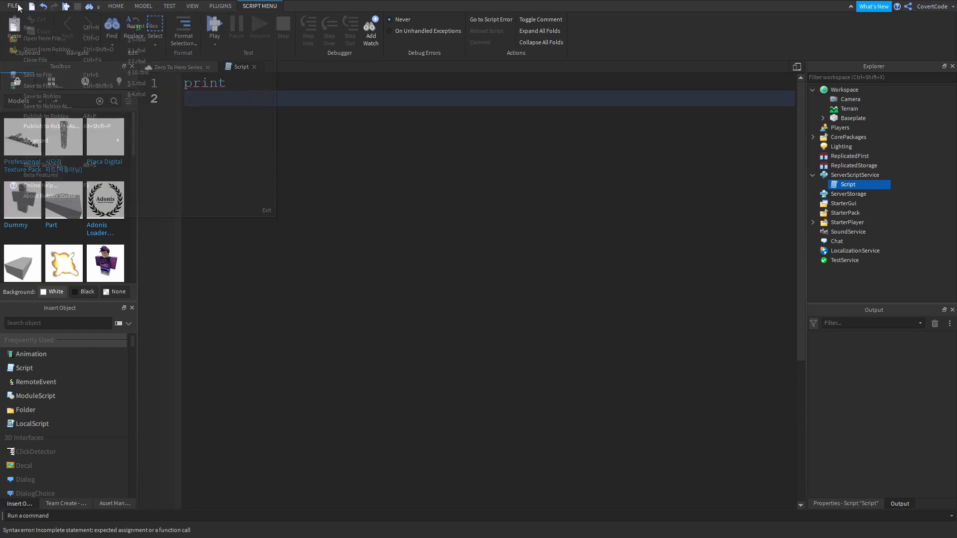
{"action": "left_click", "coordinate": [12, 6]}
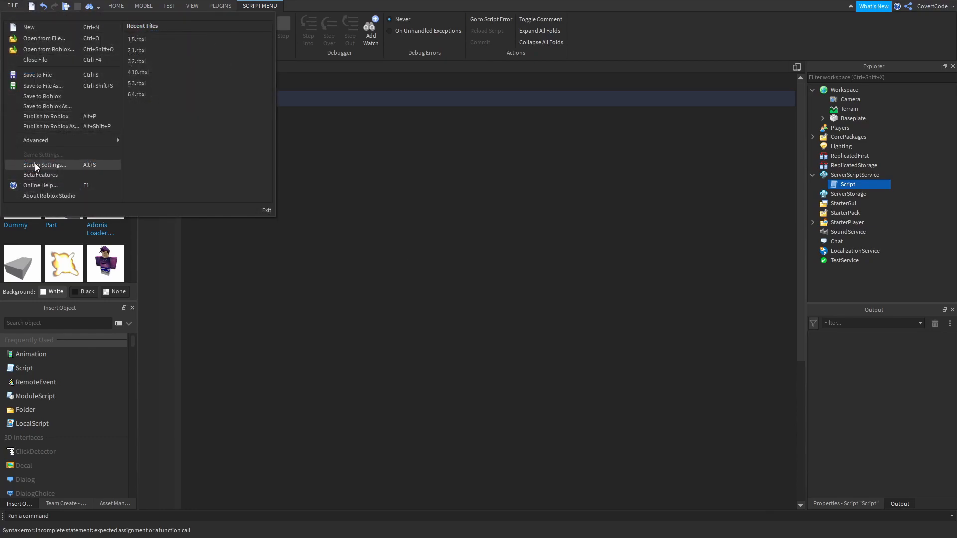
{"action": "left_click", "coordinate": [46, 164]}
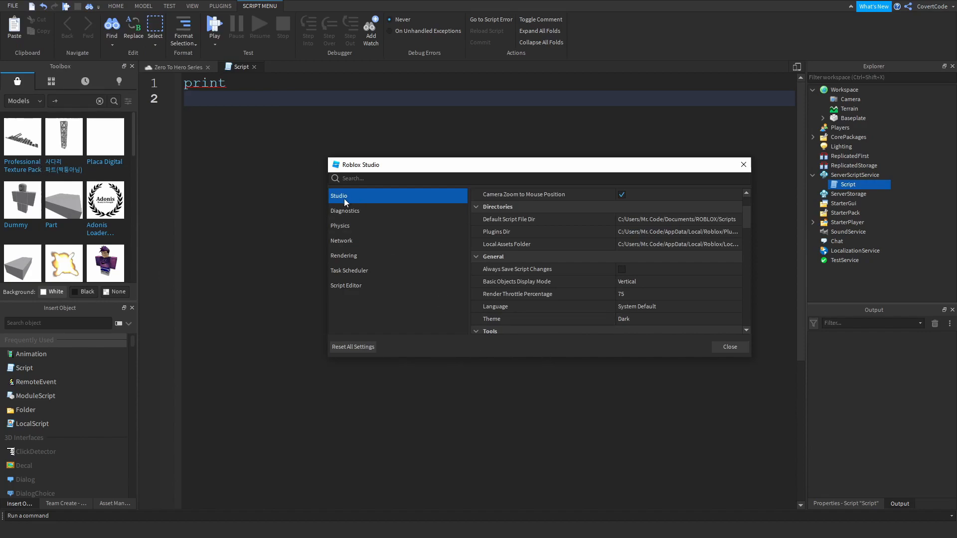
{"action": "mouse_move", "coordinate": [728, 240]}
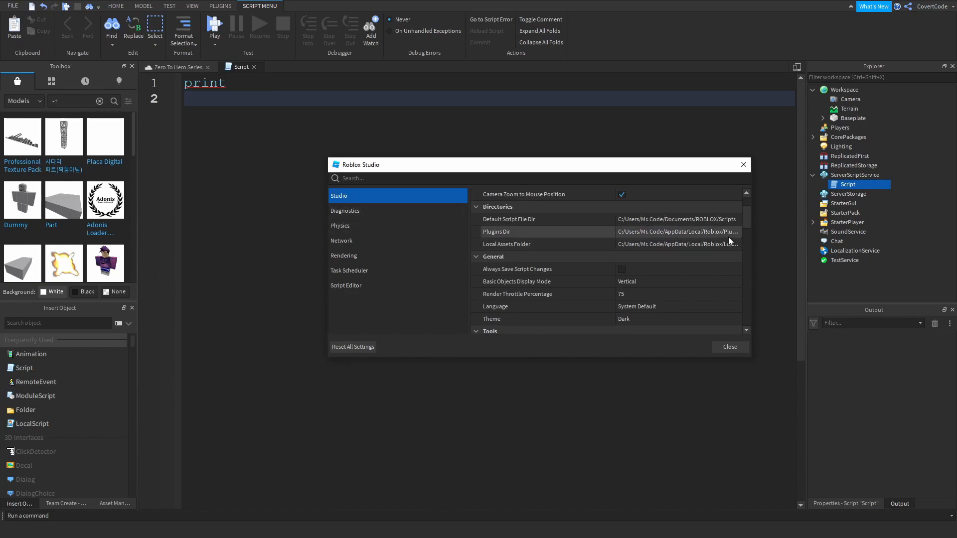
Review the Studio settings page, keep the theme on Dark and dismiss the dialog.
{"action": "scroll", "scroll_direction": "down", "scroll_amount": 3}
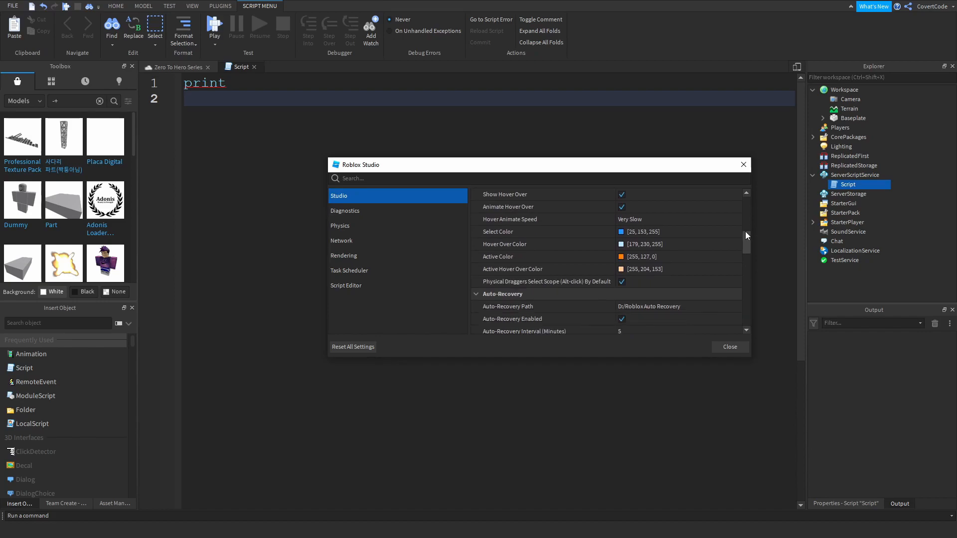
{"action": "scroll", "scroll_direction": "down", "scroll_amount": 3}
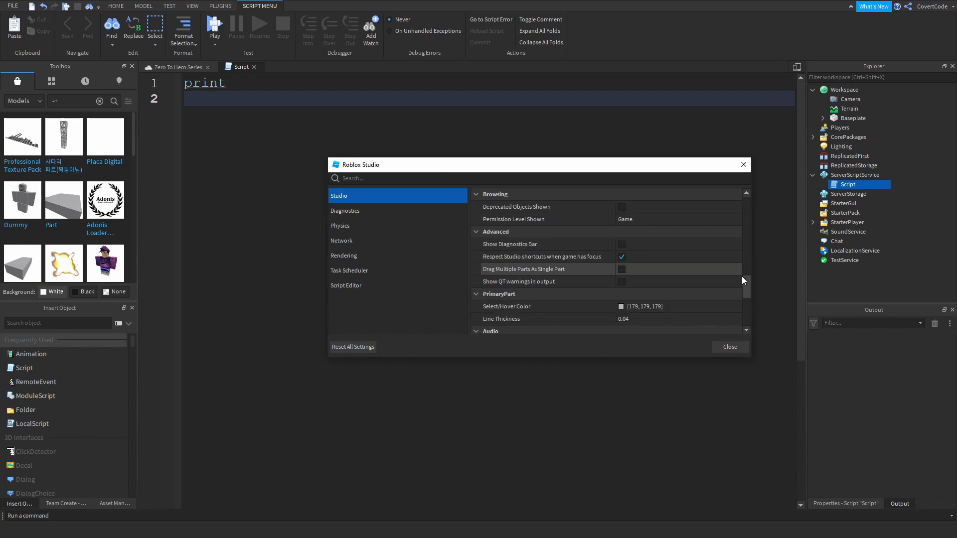
{"action": "scroll", "scroll_direction": "up", "scroll_amount": 3}
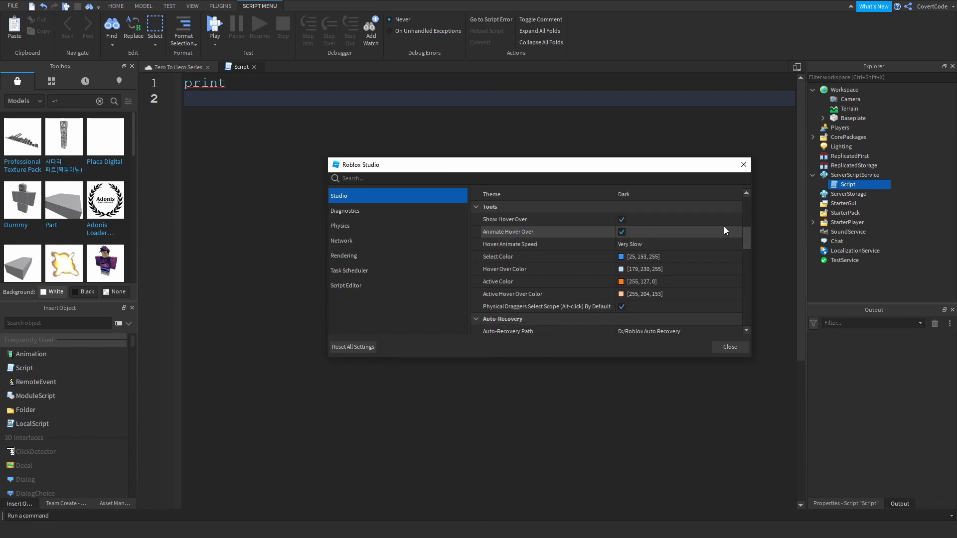
{"action": "scroll", "scroll_direction": "up", "scroll_amount": 3}
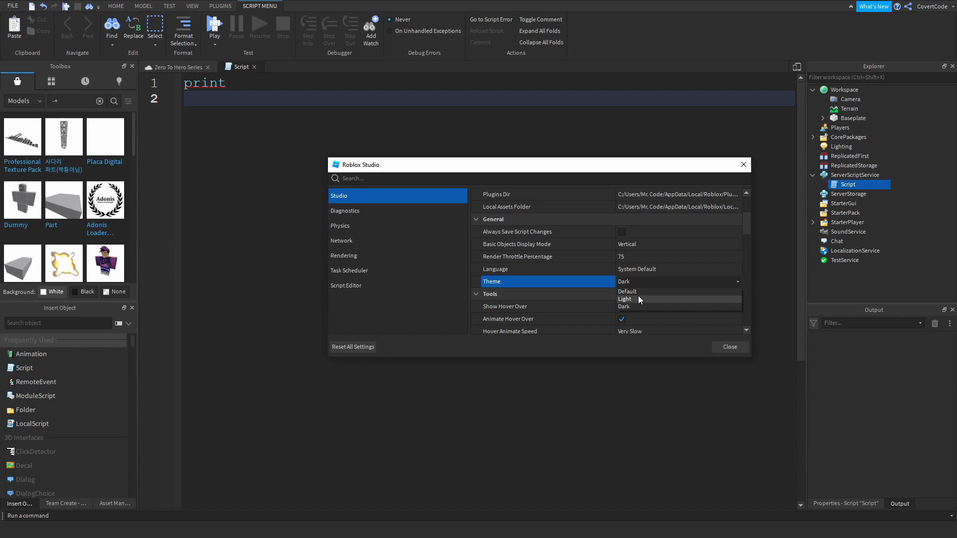
{"action": "mouse_move", "coordinate": [633, 292]}
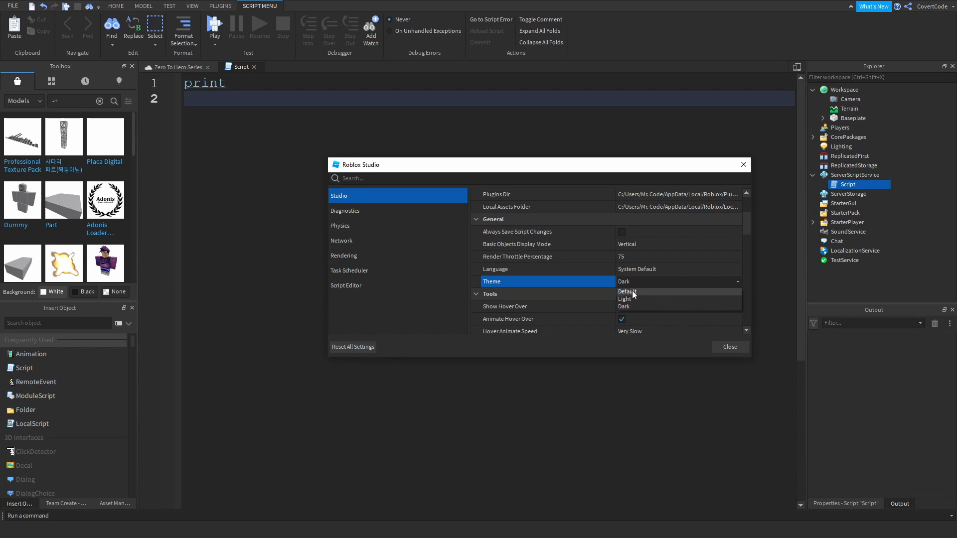
{"action": "left_click", "coordinate": [623, 307]}
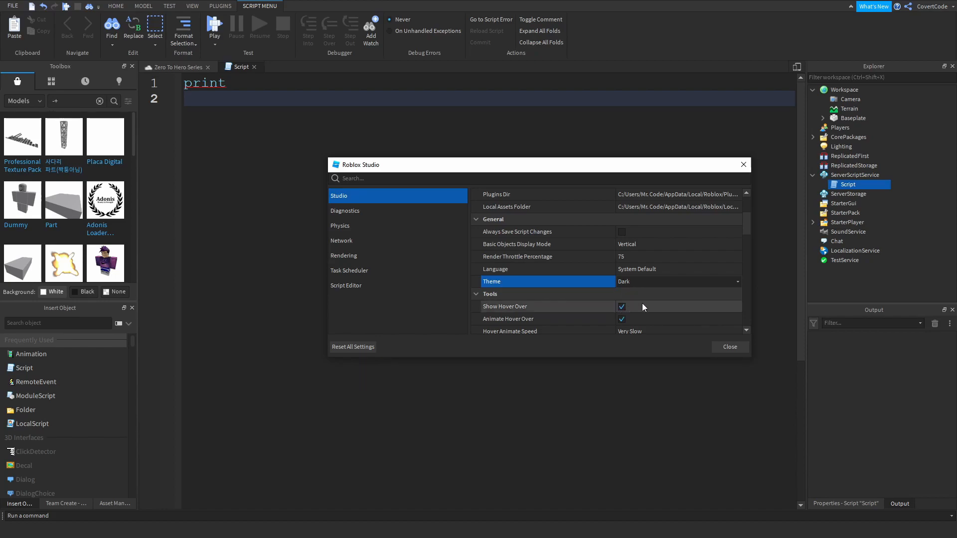
{"action": "left_click", "coordinate": [729, 347]}
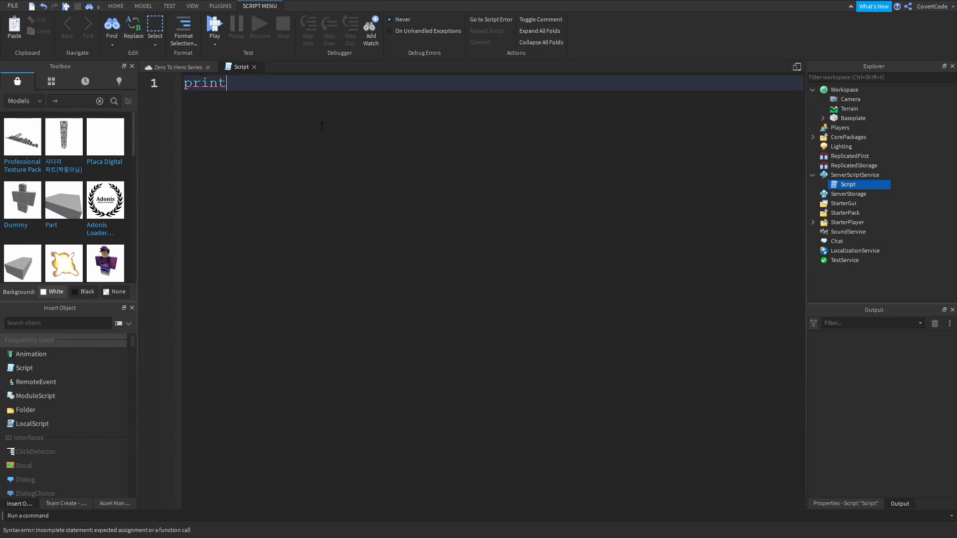
{"action": "mouse_move", "coordinate": [256, 123]}
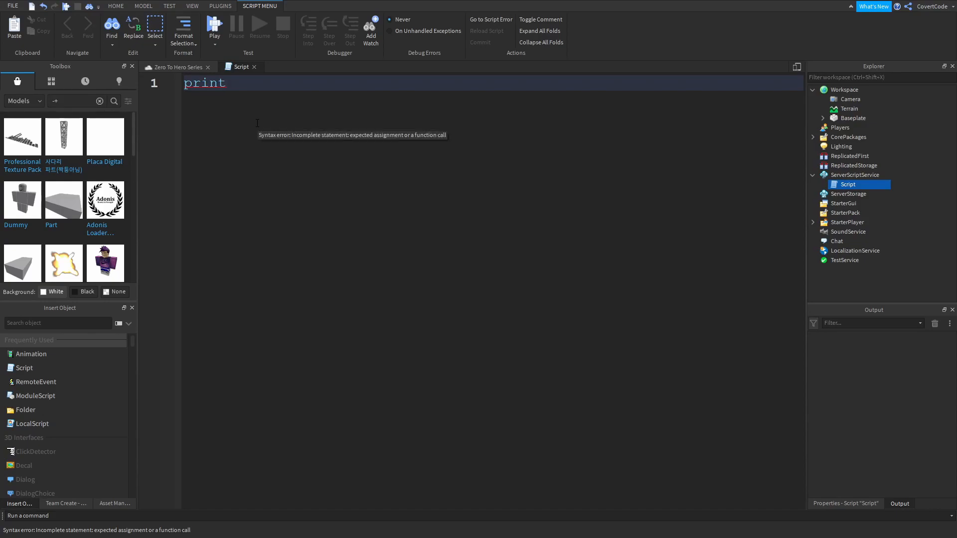
{"action": "mouse_move", "coordinate": [703, 331]}
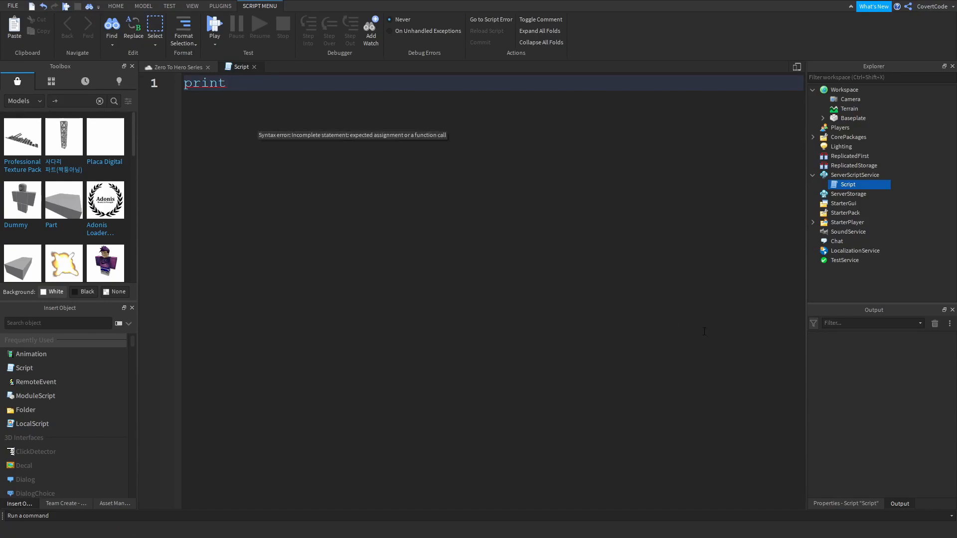
Complete line 1 as print() and begin a second print statement on line 2.
{"action": "triple_click", "coordinate": [204, 83]}
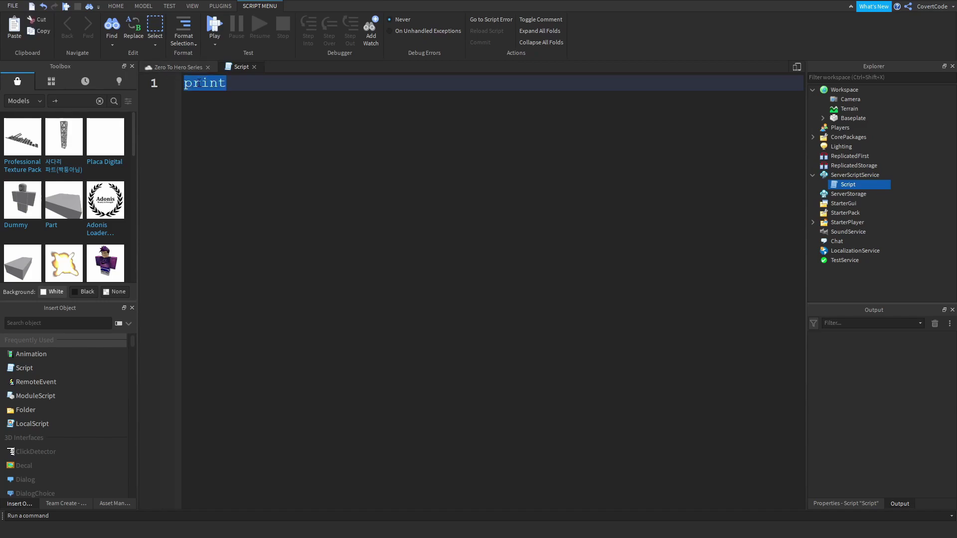
{"action": "mouse_move", "coordinate": [292, 103]}
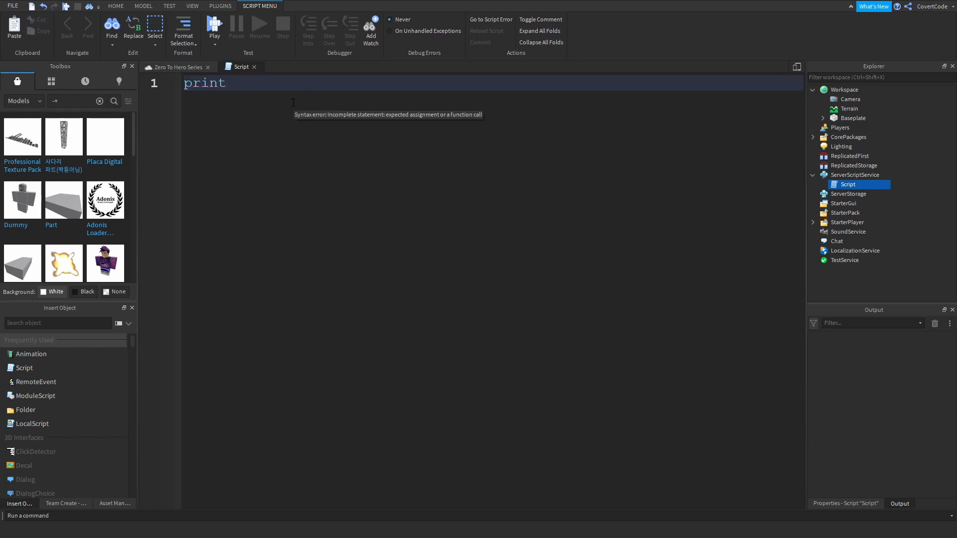
{"action": "type", "text": "()"}
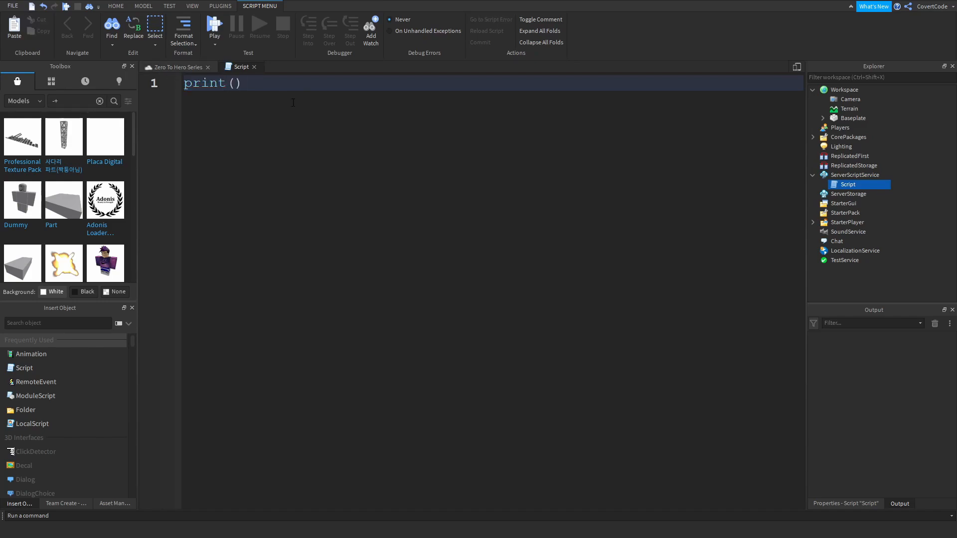
{"action": "type", "text": "print"}
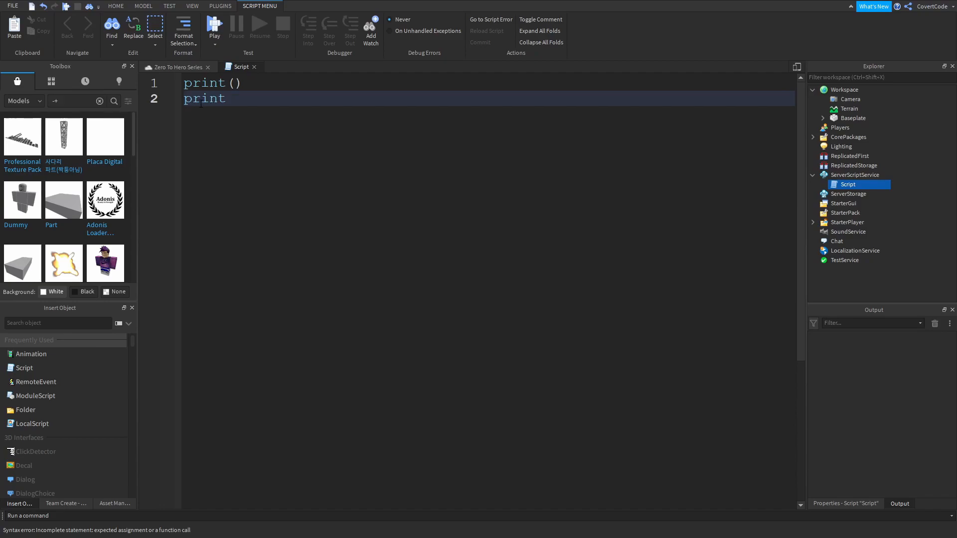
{"action": "left_click", "coordinate": [409, 161]}
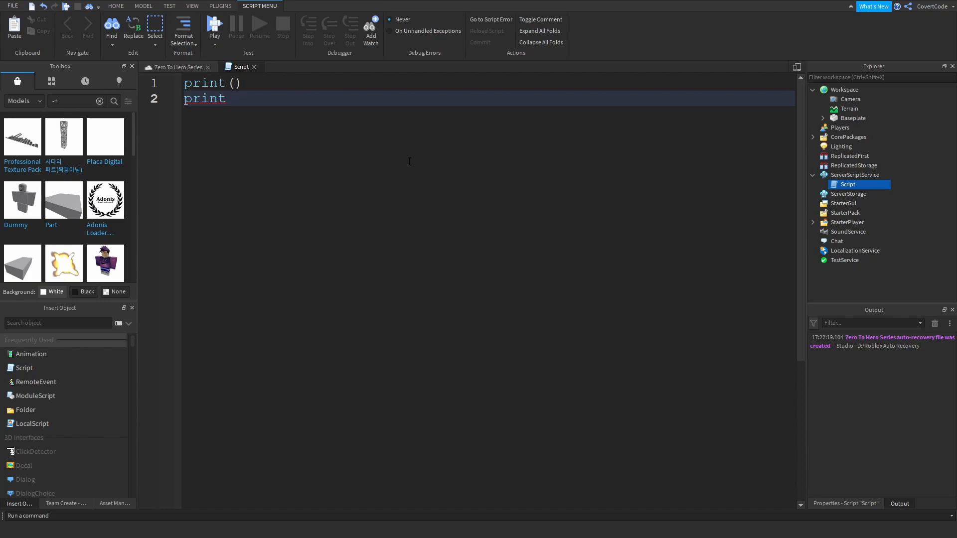
{"action": "mouse_move", "coordinate": [237, 73]}
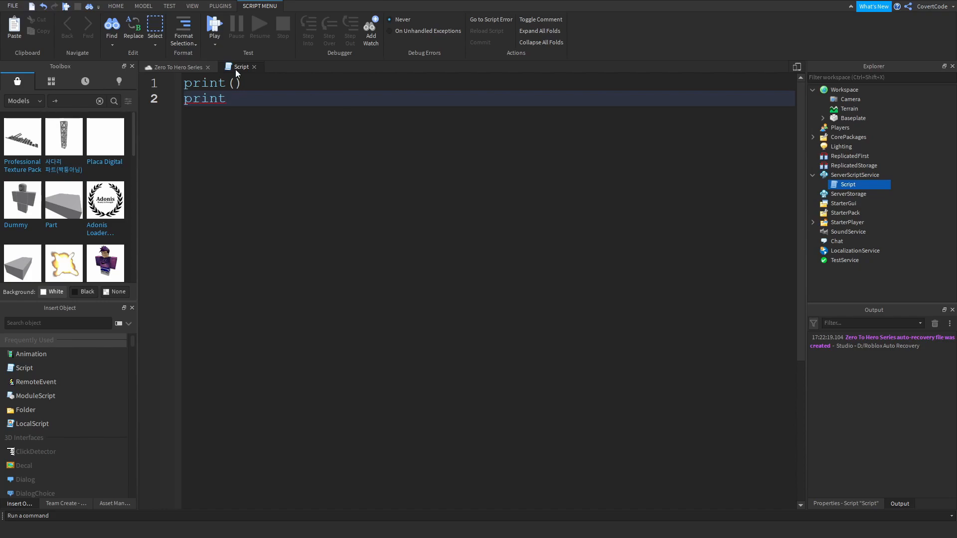
{"action": "mouse_move", "coordinate": [218, 48]}
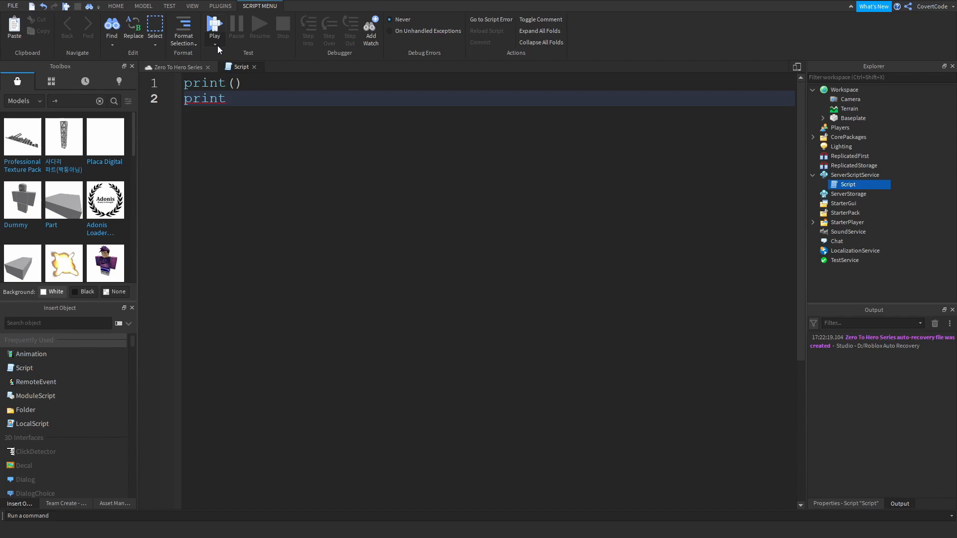
Run the game from the Play dropdown so Output shows the incomplete-statement error on line 2.
{"action": "left_click", "coordinate": [116, 6]}
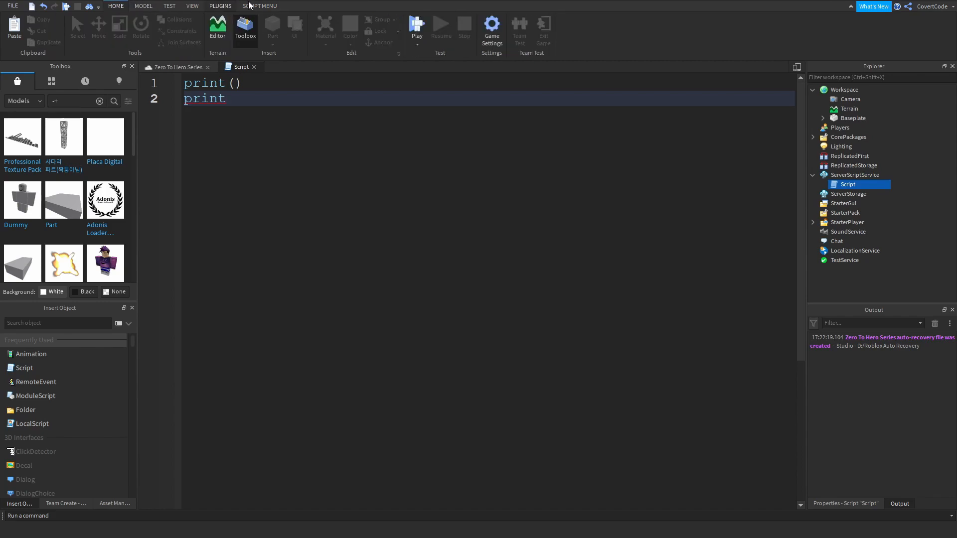
{"action": "mouse_move", "coordinate": [416, 28]}
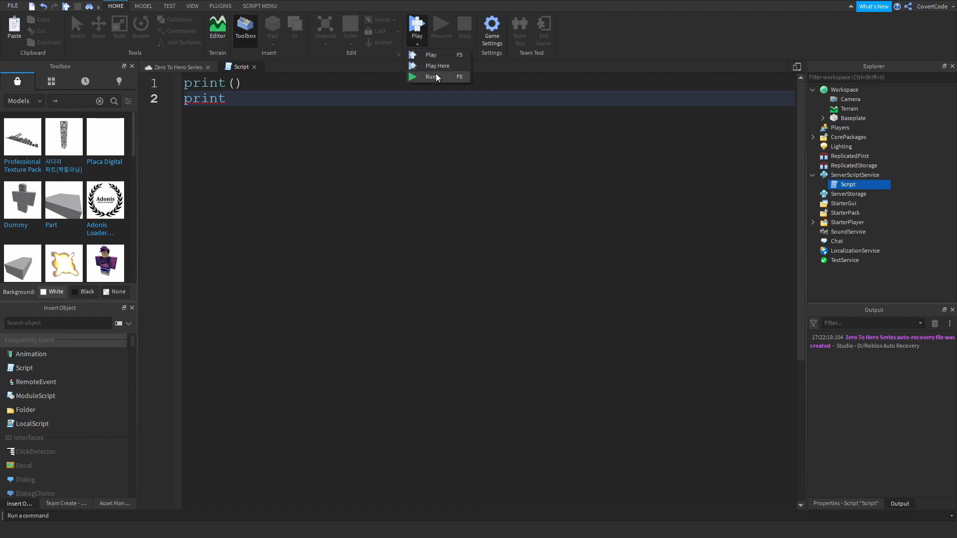
{"action": "left_click", "coordinate": [431, 77]}
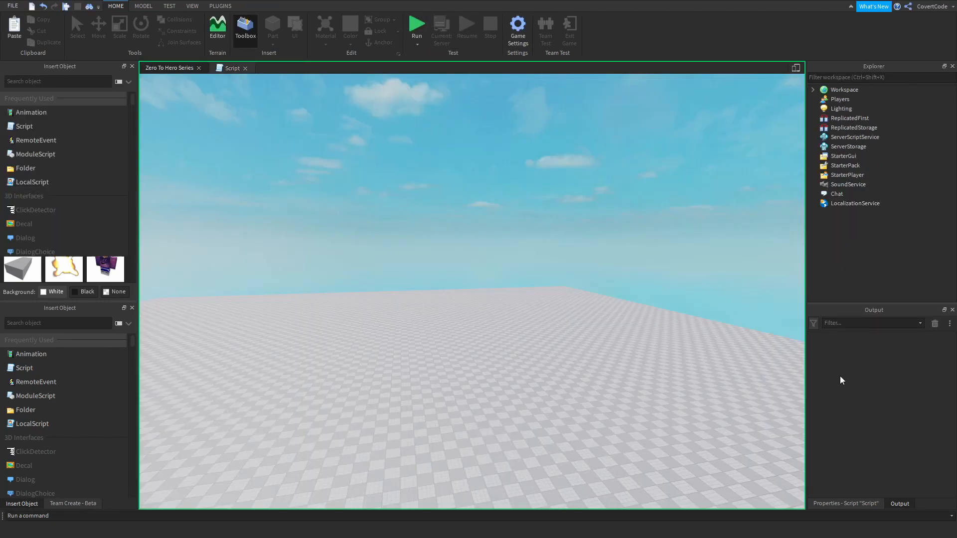
{"action": "left_click", "coordinate": [416, 26]}
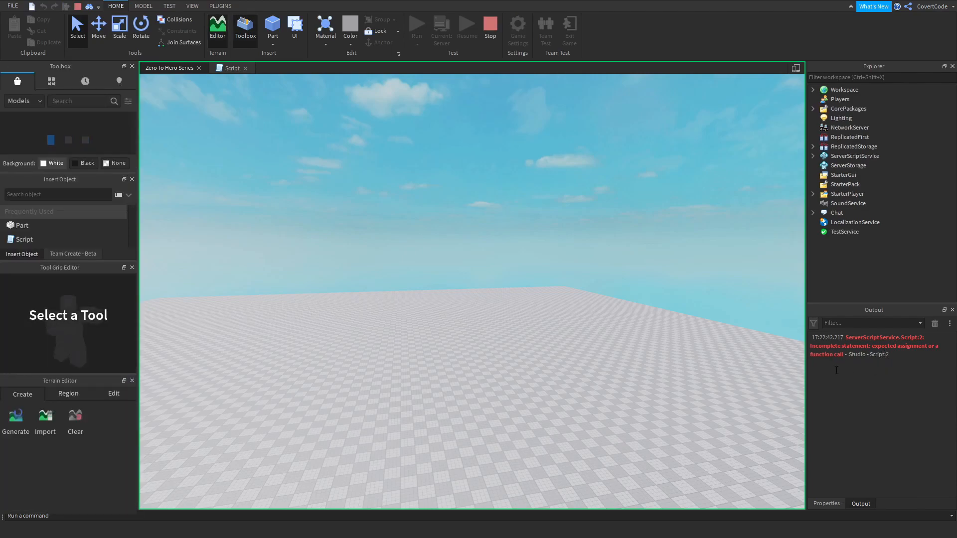
{"action": "mouse_move", "coordinate": [528, 133]}
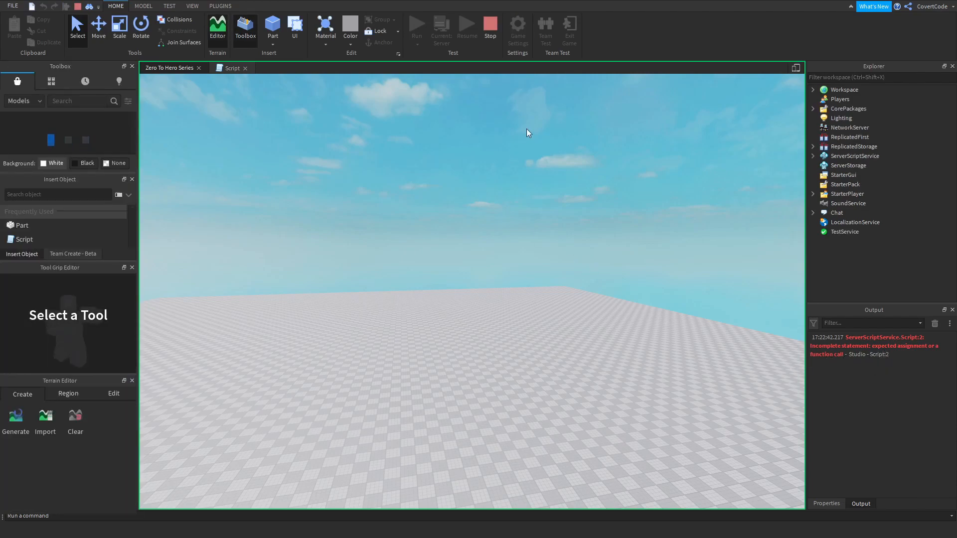
{"action": "mouse_move", "coordinate": [466, 179]}
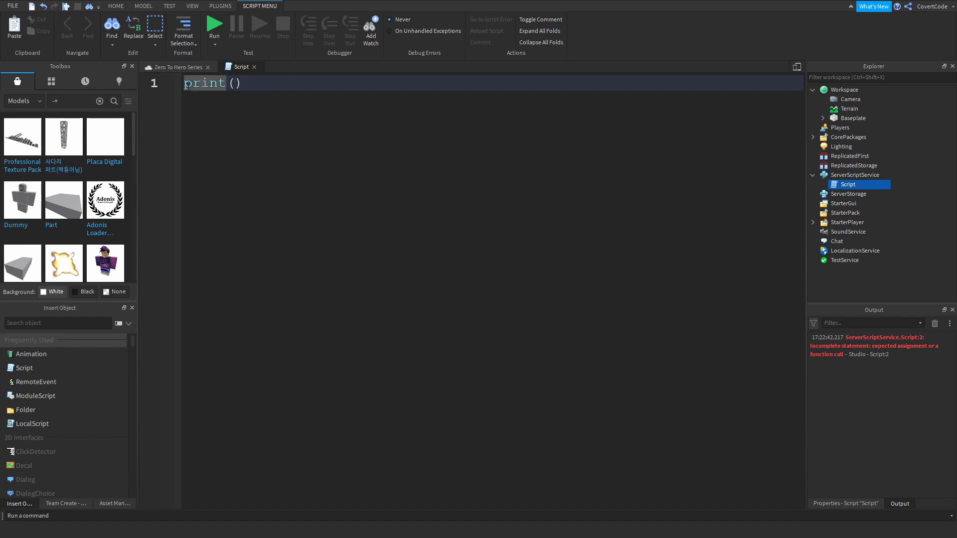
Select the error message and clear all messages from the Output log.
{"action": "double_click", "coordinate": [204, 83]}
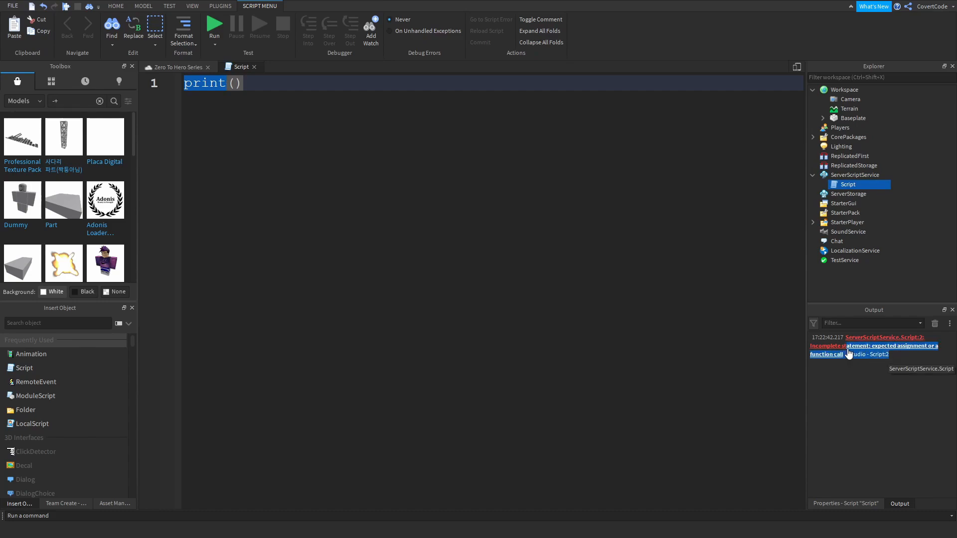
{"action": "mouse_move", "coordinate": [591, 312]}
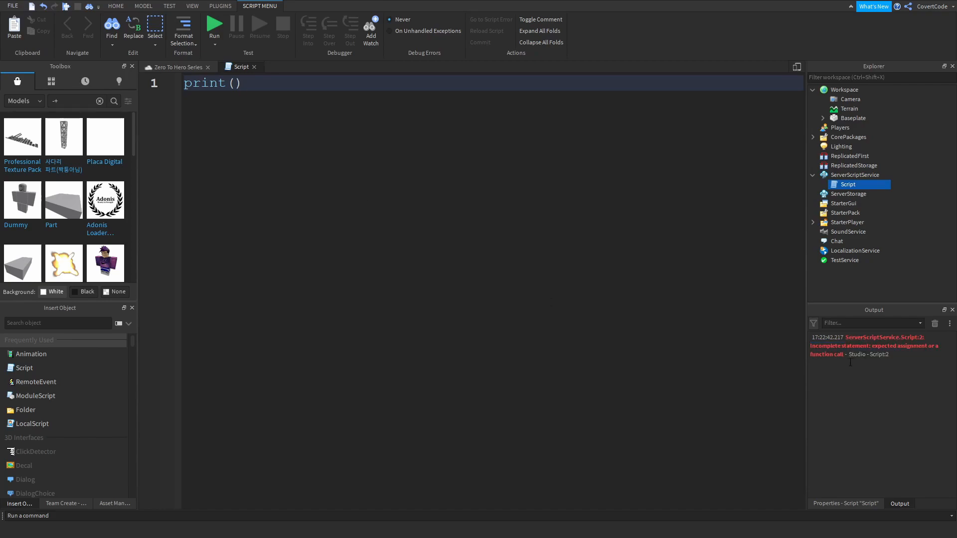
{"action": "left_click", "coordinate": [933, 322]}
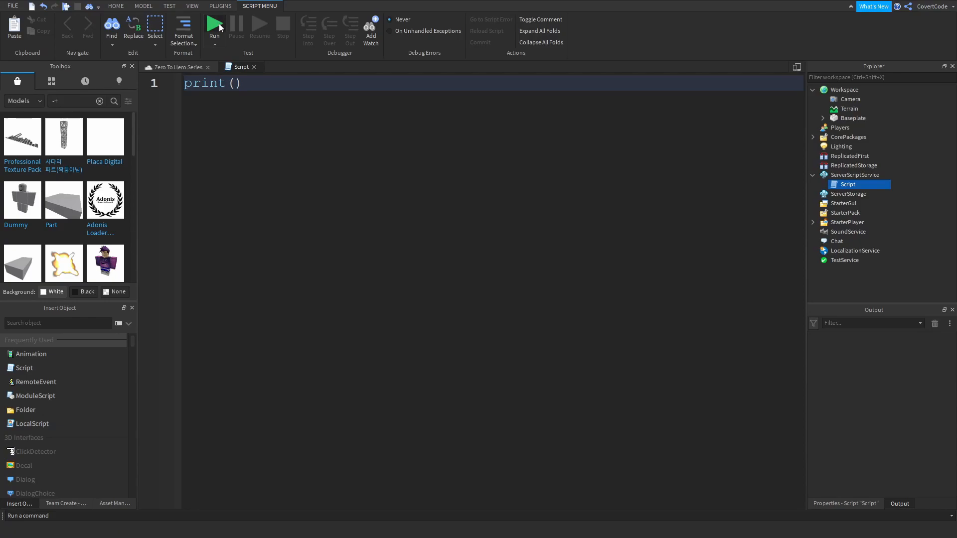
Test the empty print, then change it to print(20) and run again.
{"action": "left_click", "coordinate": [214, 26]}
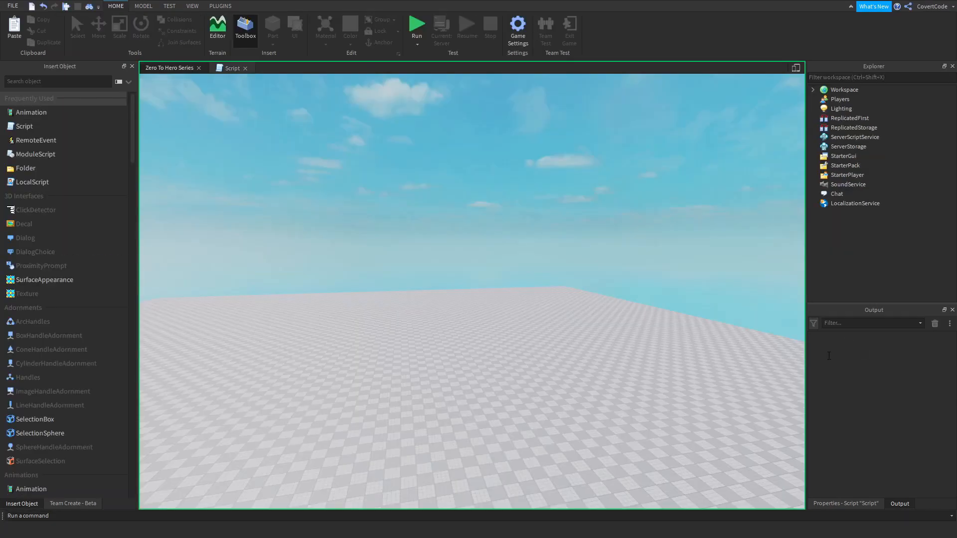
{"action": "left_click", "coordinate": [417, 26]}
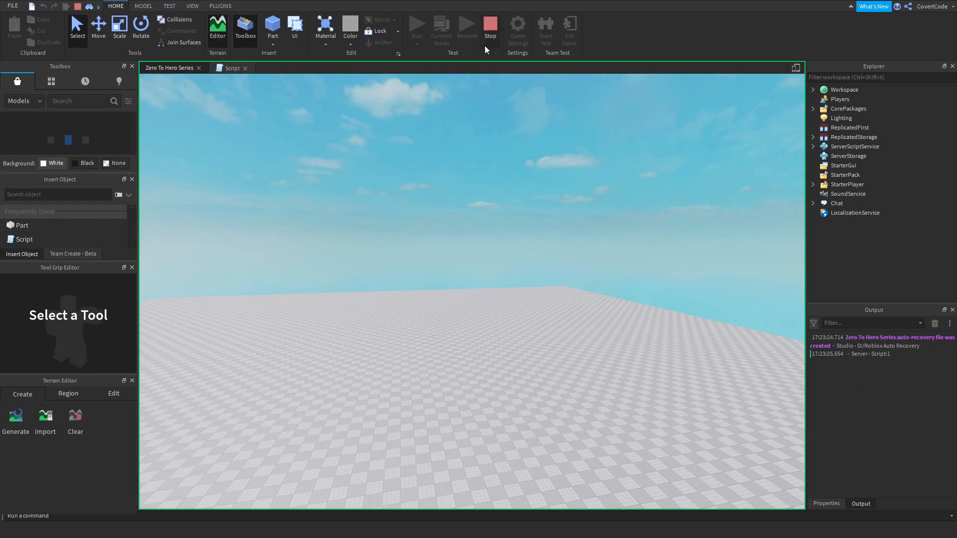
{"action": "left_click", "coordinate": [232, 67]}
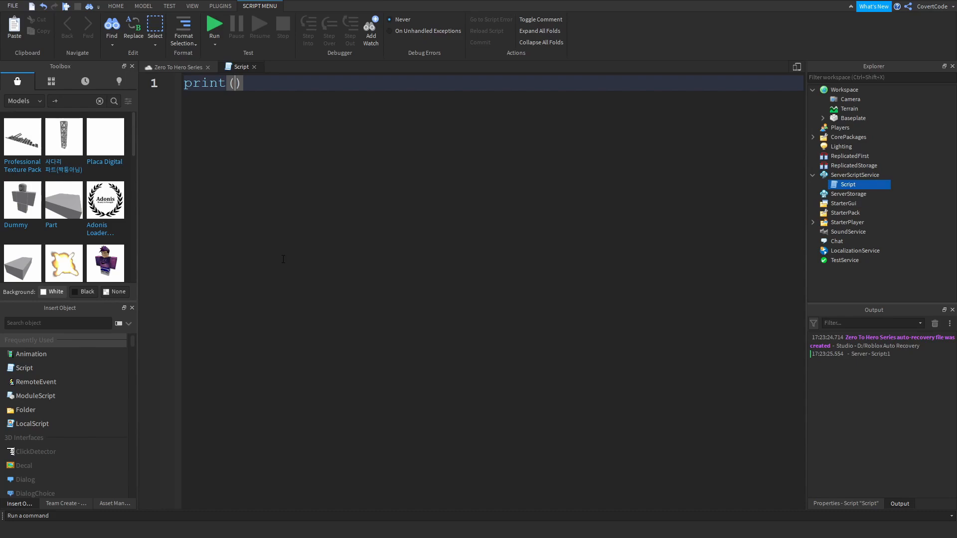
{"action": "type", "text": "20"}
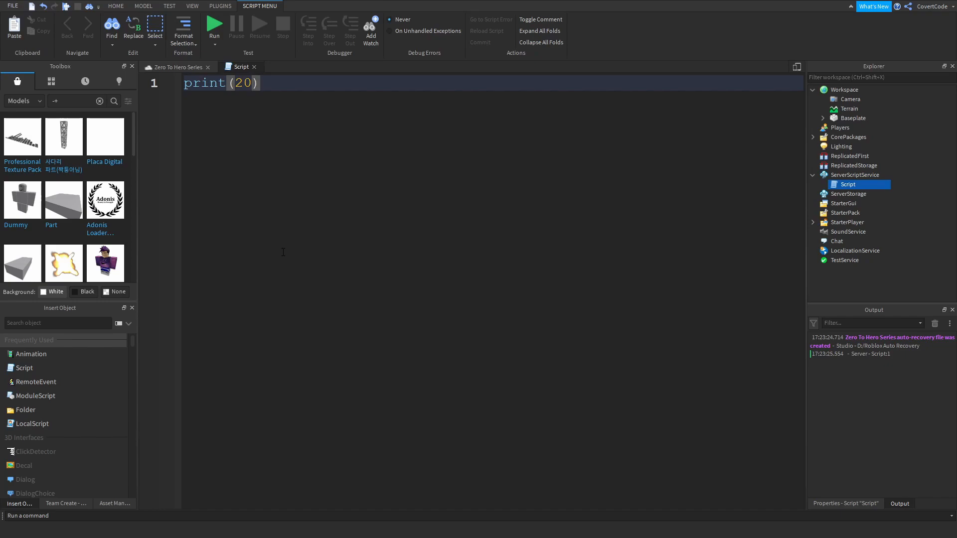
{"action": "left_click", "coordinate": [214, 24]}
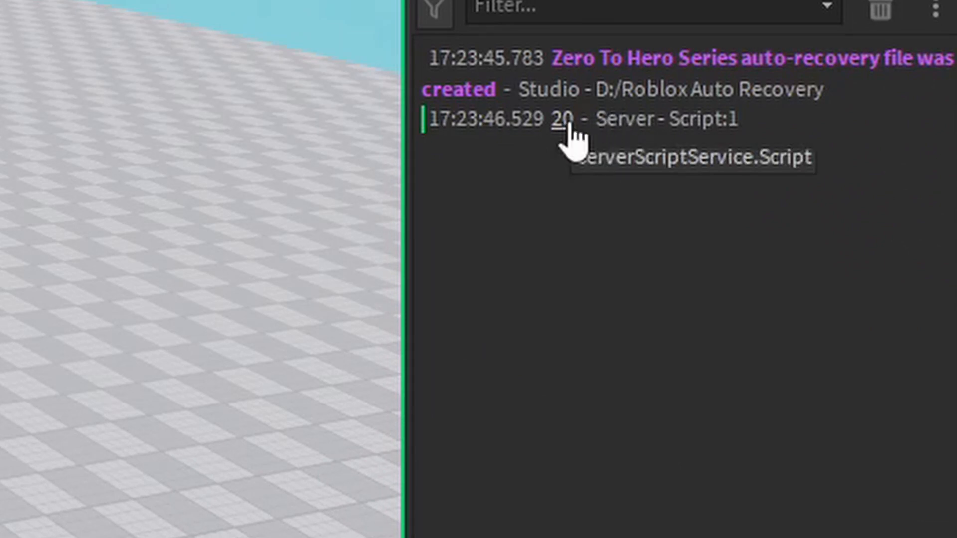
{"action": "mouse_move", "coordinate": [452, 146]}
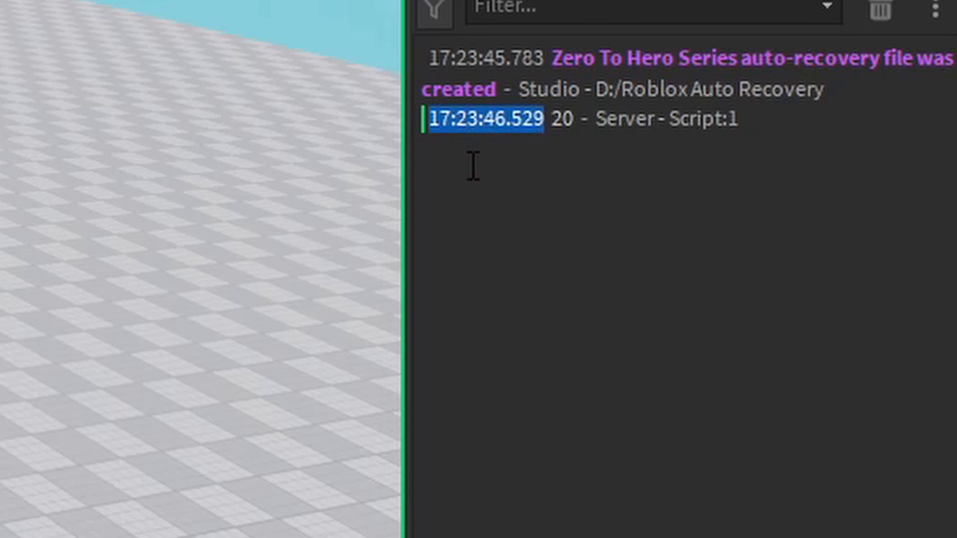
{"action": "mouse_move", "coordinate": [554, 140]}
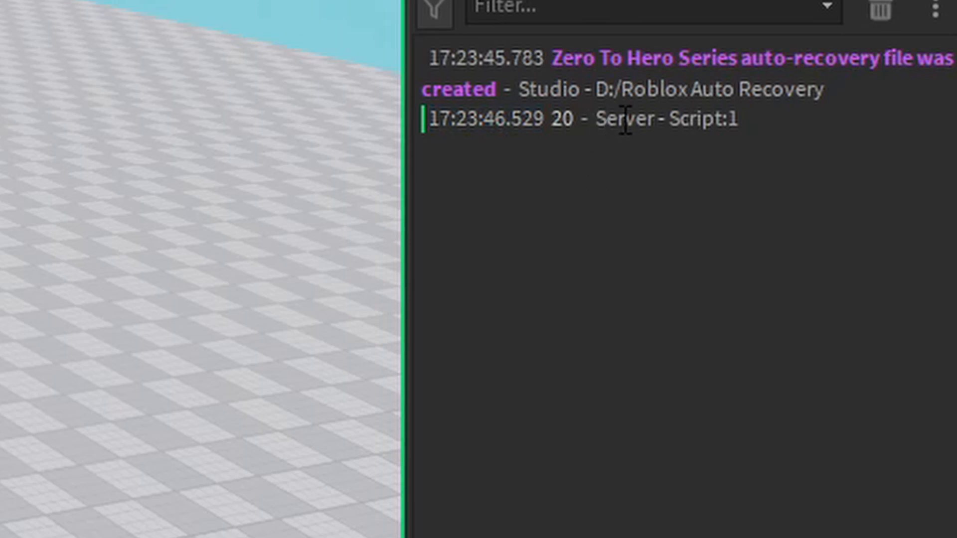
Highlight the word Server in the '20 - Server - Script:1' Output line.
{"action": "double_click", "coordinate": [619, 118]}
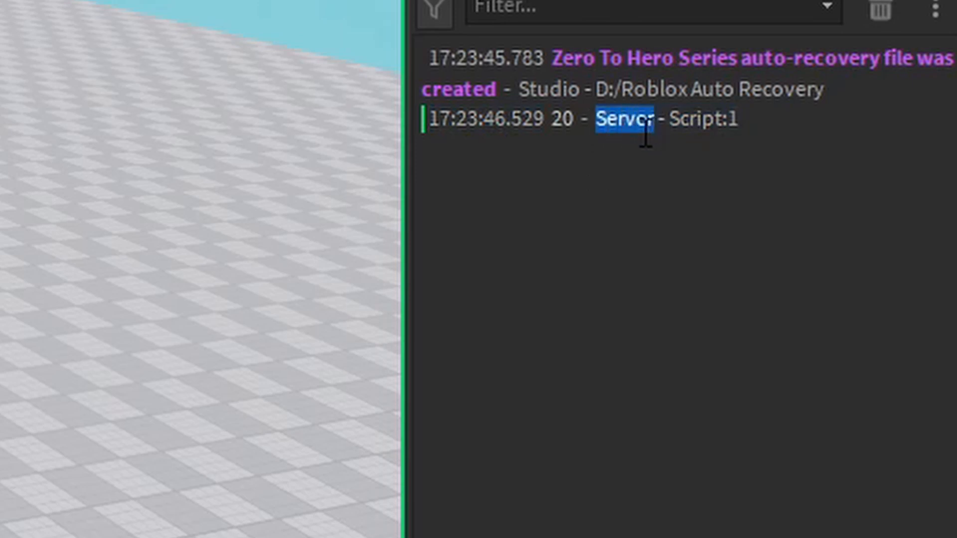
{"action": "mouse_move", "coordinate": [604, 143]}
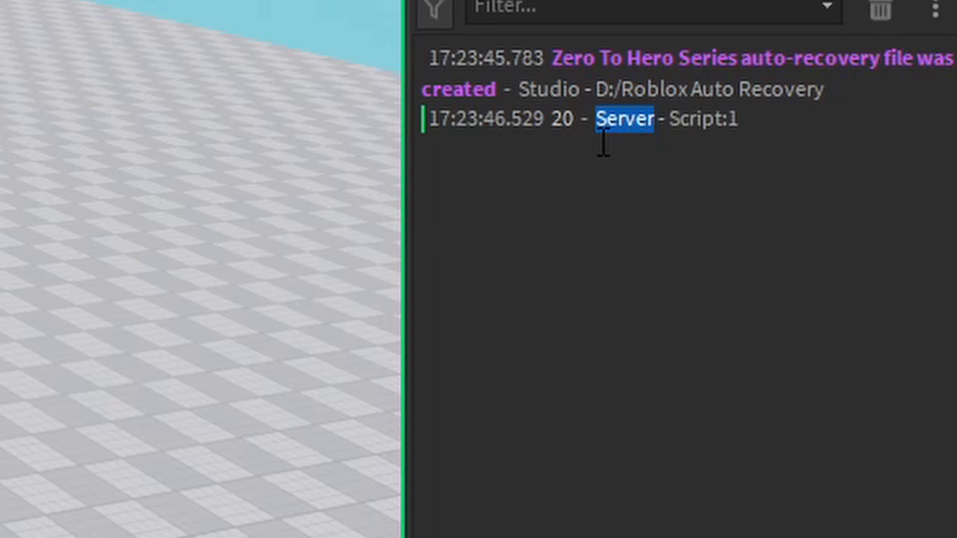
{"action": "mouse_move", "coordinate": [624, 169]}
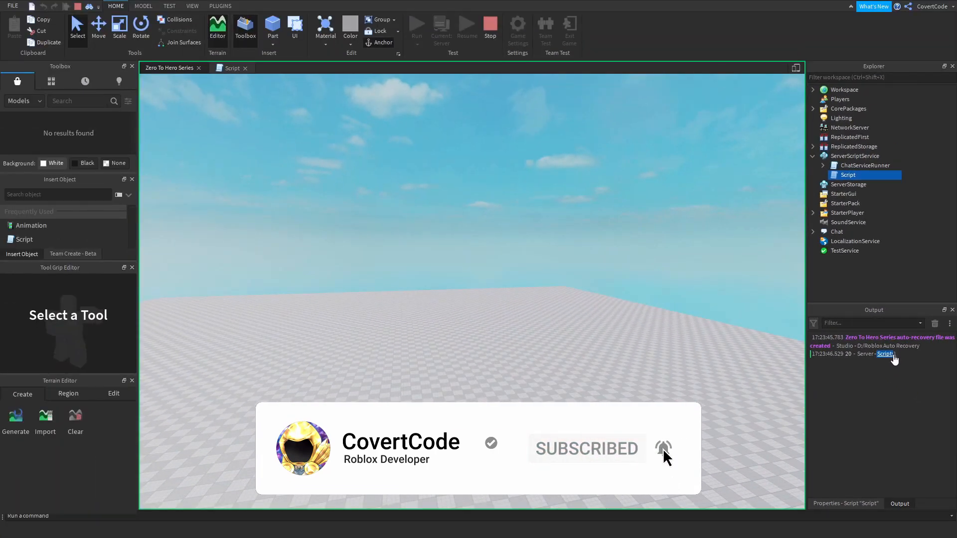
{"action": "mouse_move", "coordinate": [847, 184]}
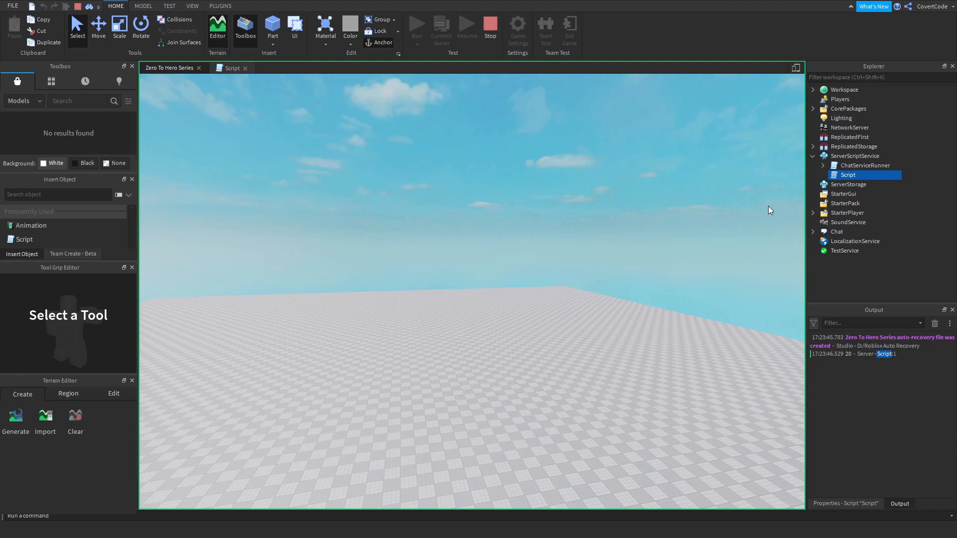
{"action": "mouse_move", "coordinate": [886, 353]}
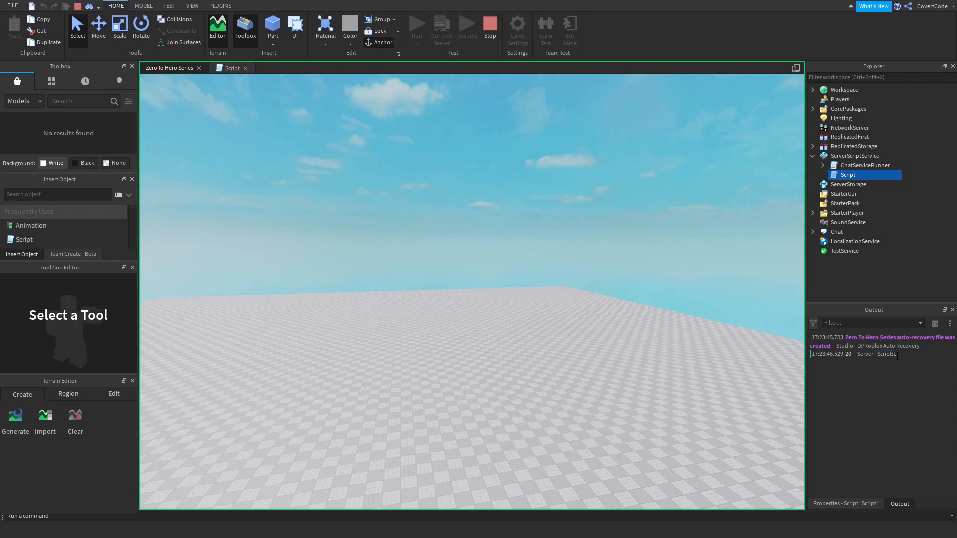
{"action": "mouse_move", "coordinate": [509, 30]}
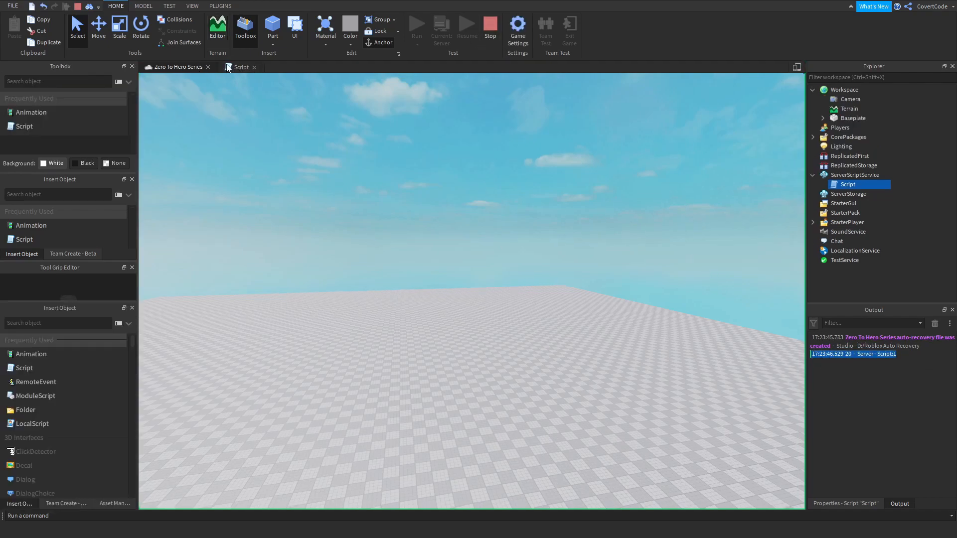
Add a second line print(0.5) after print(20).
{"action": "left_click", "coordinate": [240, 67]}
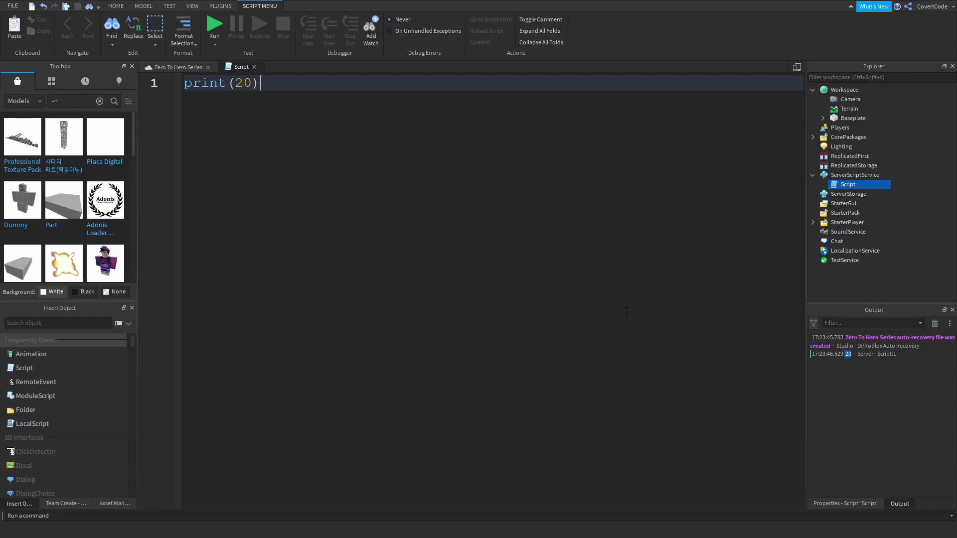
{"action": "double_click", "coordinate": [243, 83]}
{"action": "type", "text": "print(0."}
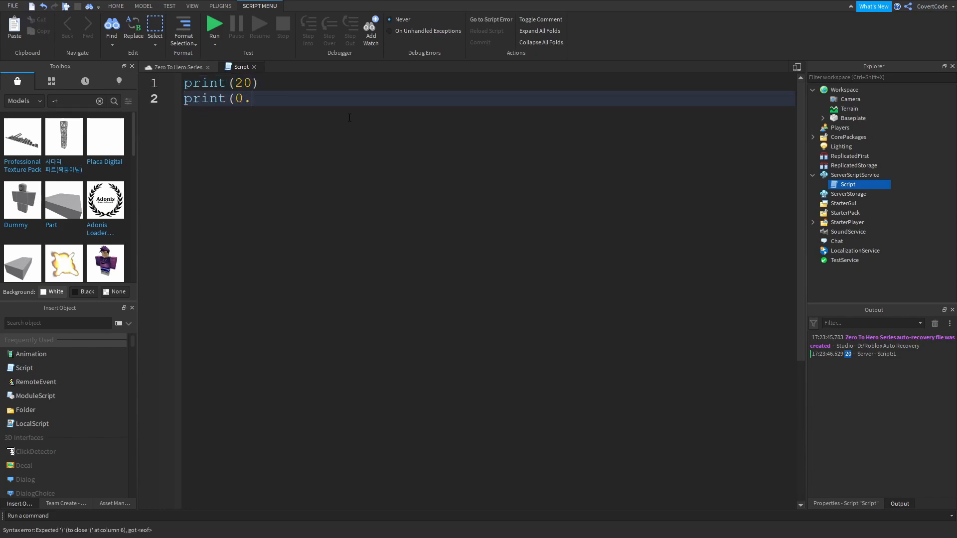
{"action": "type", "text": "5)"}
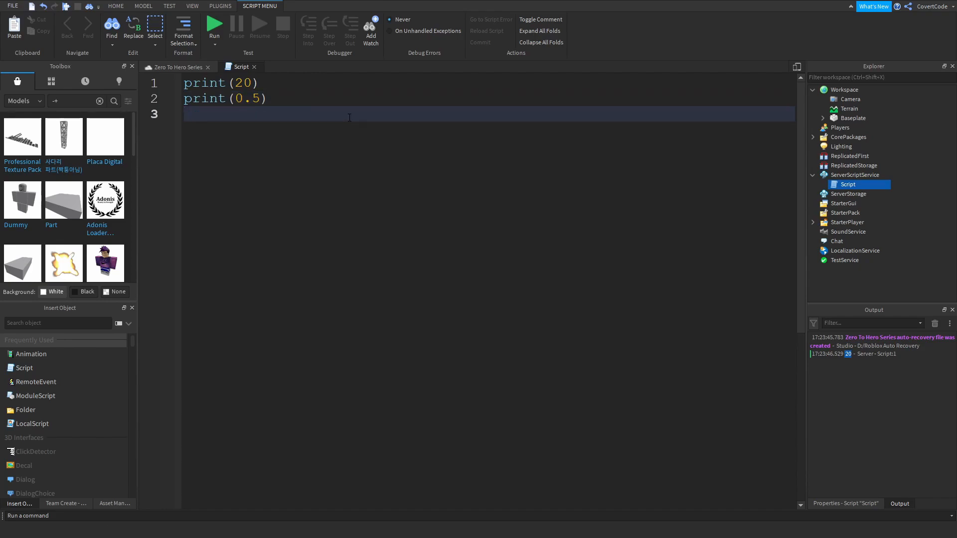
Add a third line print("hello there"), fixing its quotes, and start a test run.
{"action": "type", "text": "print(hel"}
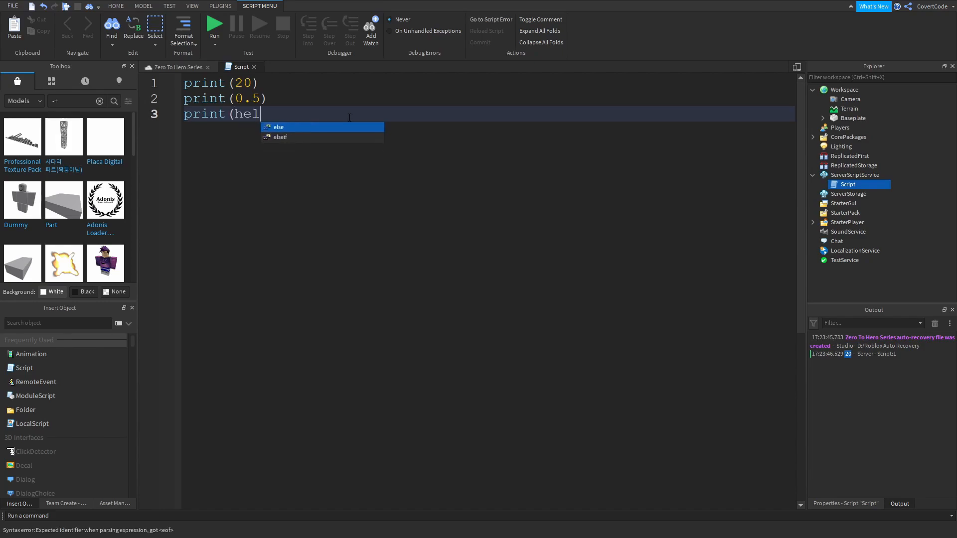
{"action": "type", "text": "lo there)"}
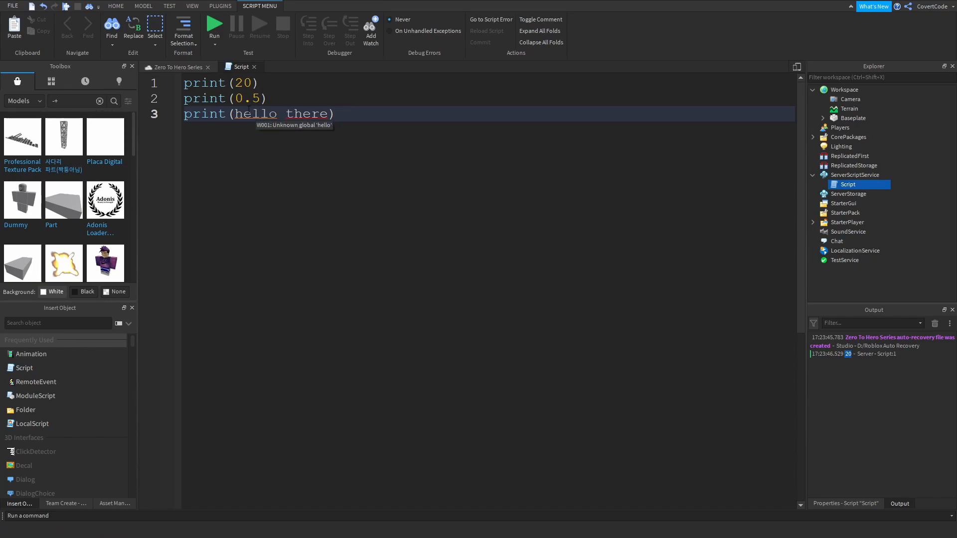
{"action": "type", "text": "\""}
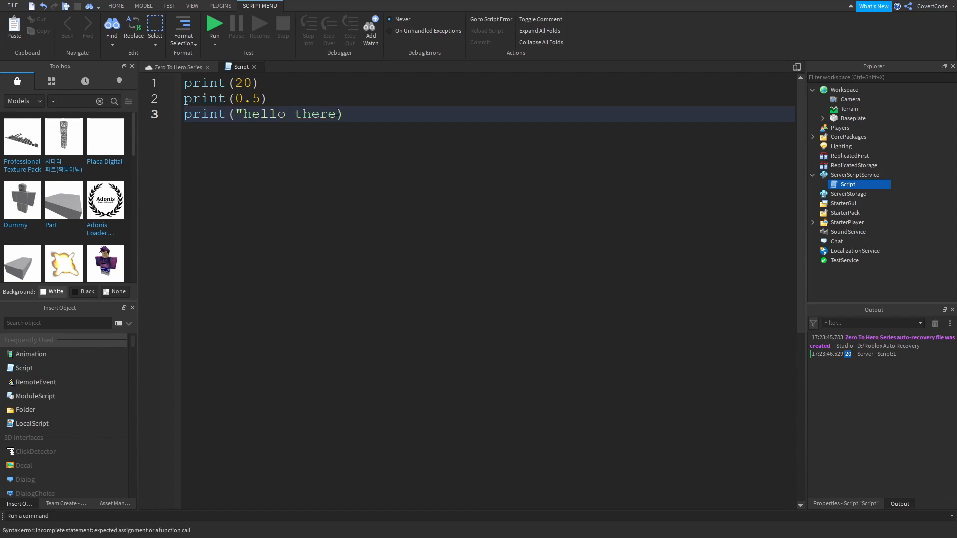
{"action": "type", "text": "'"}
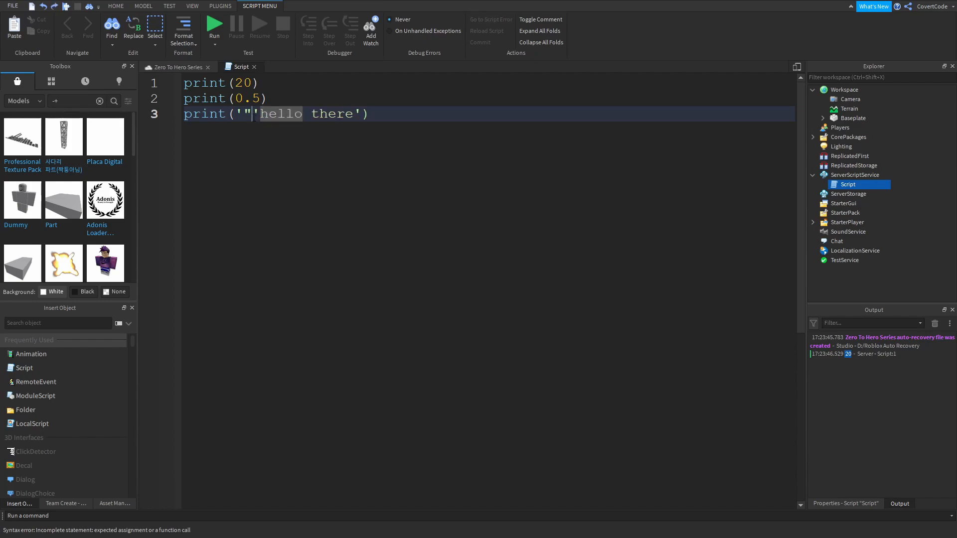
{"action": "type", "text": "\"hello there\""}
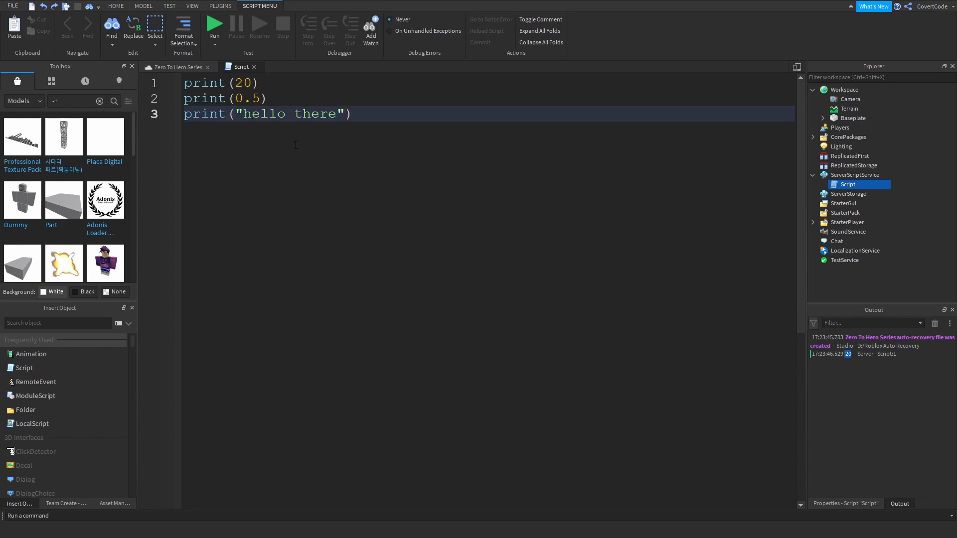
{"action": "left_click", "coordinate": [213, 26]}
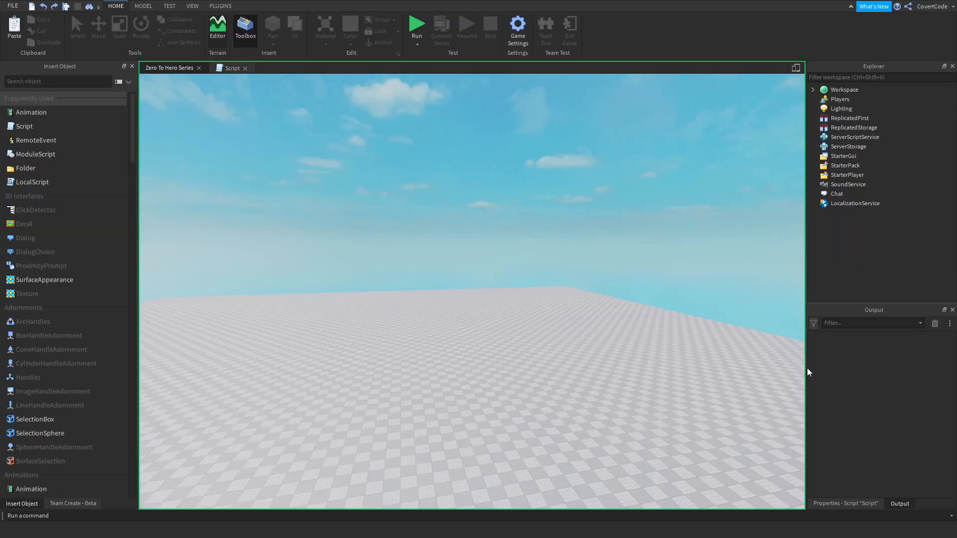
Stop the playtest so Output lists 20, 0.5 and hello there.
{"action": "left_click", "coordinate": [417, 26]}
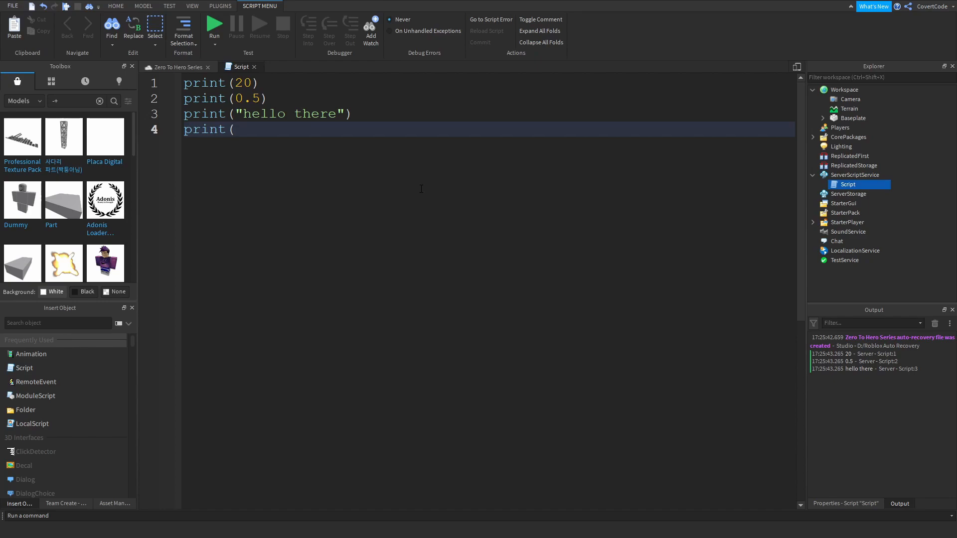
Write print(true) and print(false) on lines 4-5, then add a blank line below.
{"action": "type", "text": "true)"}
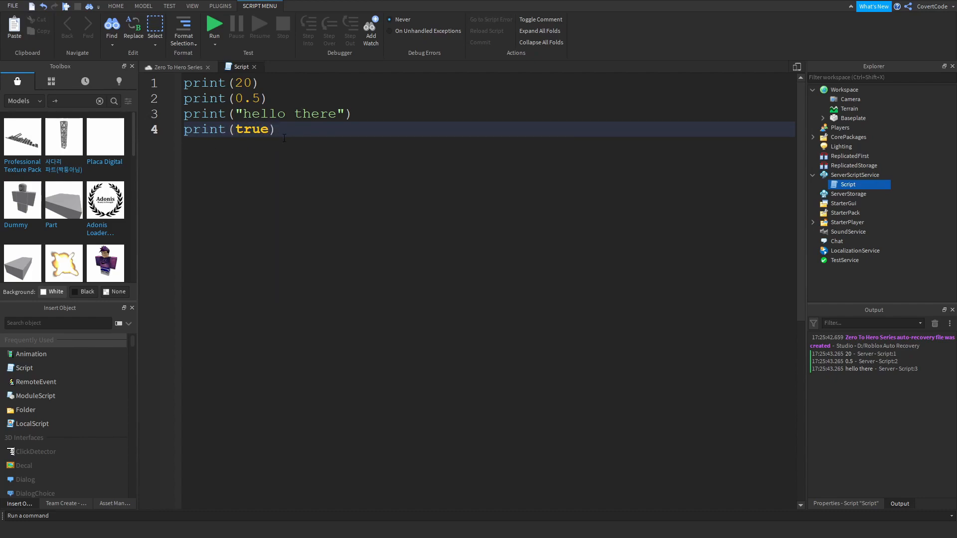
{"action": "type", "text": "p"}
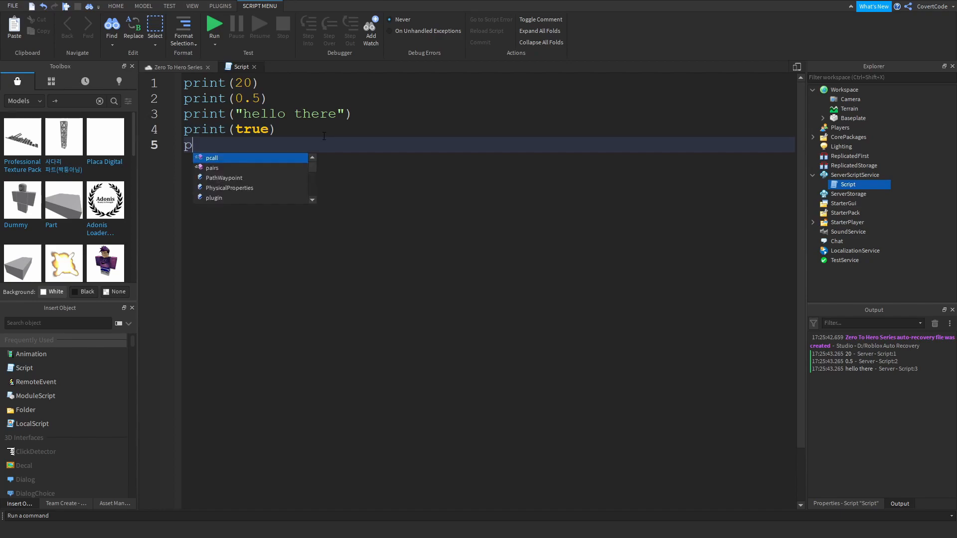
{"action": "type", "text": "rin"}
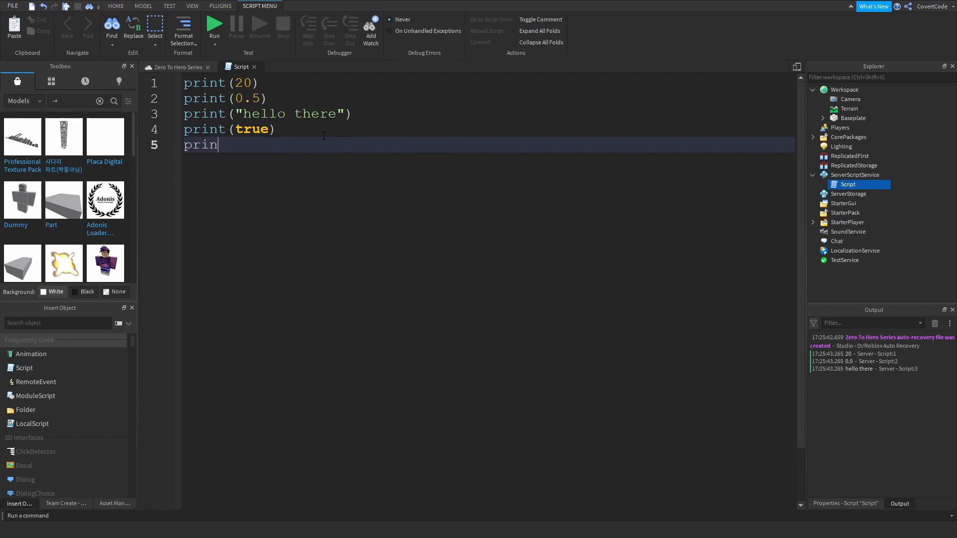
{"action": "type", "text": "t(false)"}
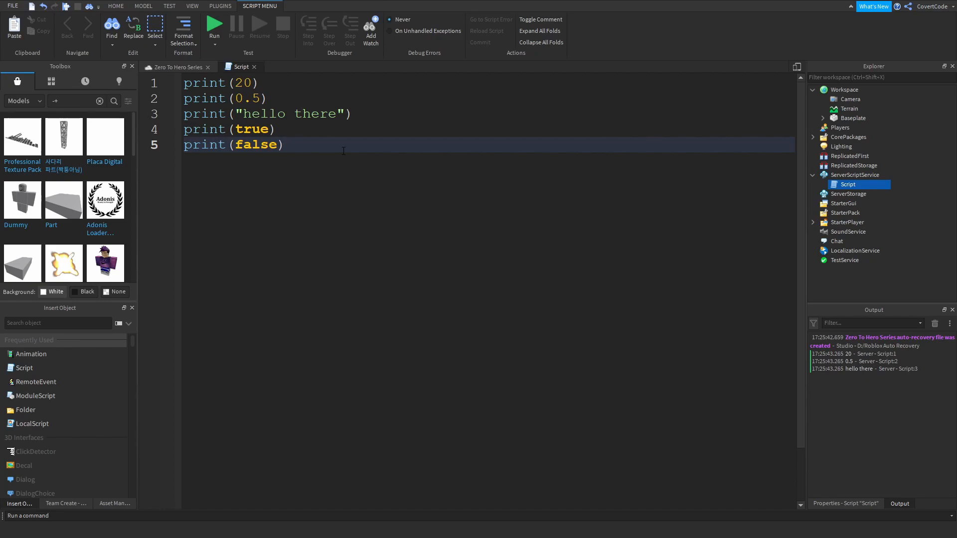
{"action": "left_click", "coordinate": [284, 144]}
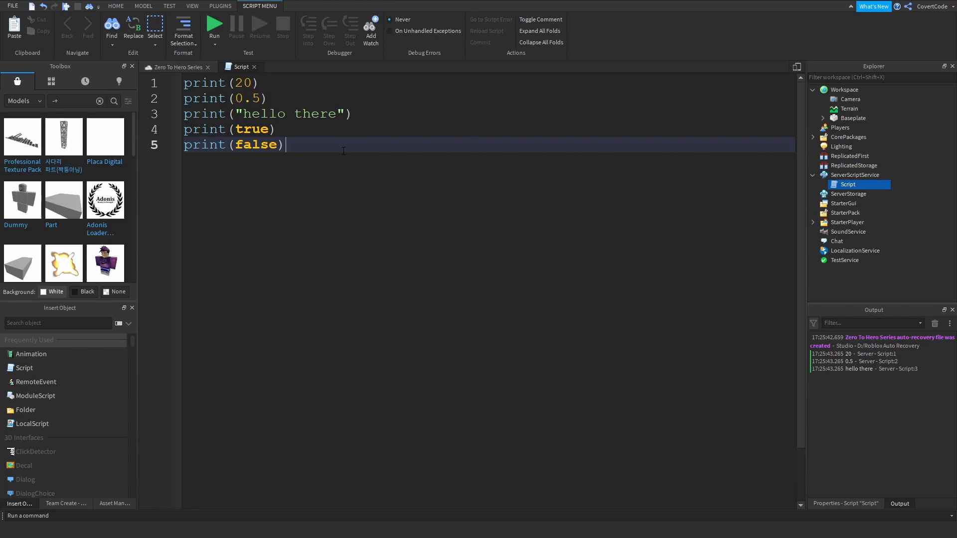
{"action": "key", "text": "Return"}
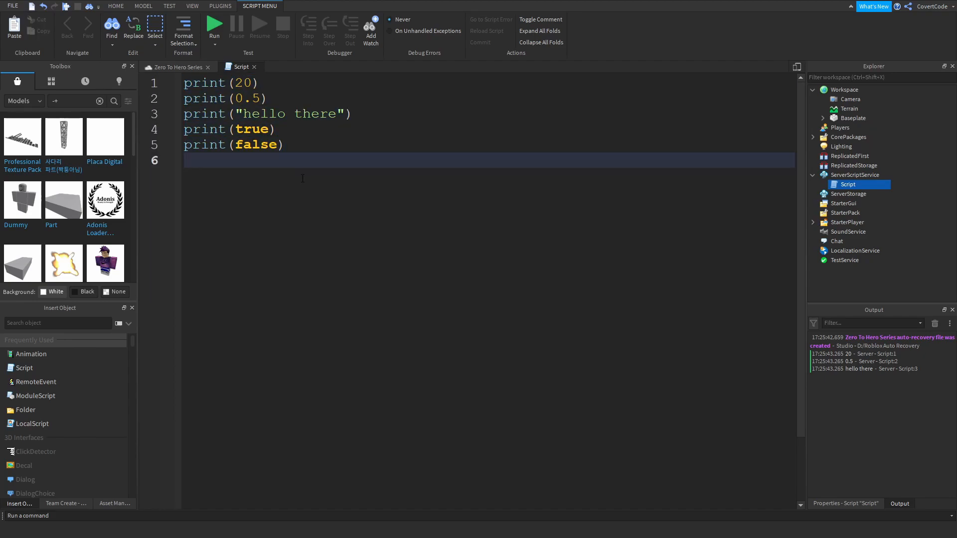
Write line 7 as print("Hello there! "..20), removing the stray 22.
{"action": "type", "text": "print"}
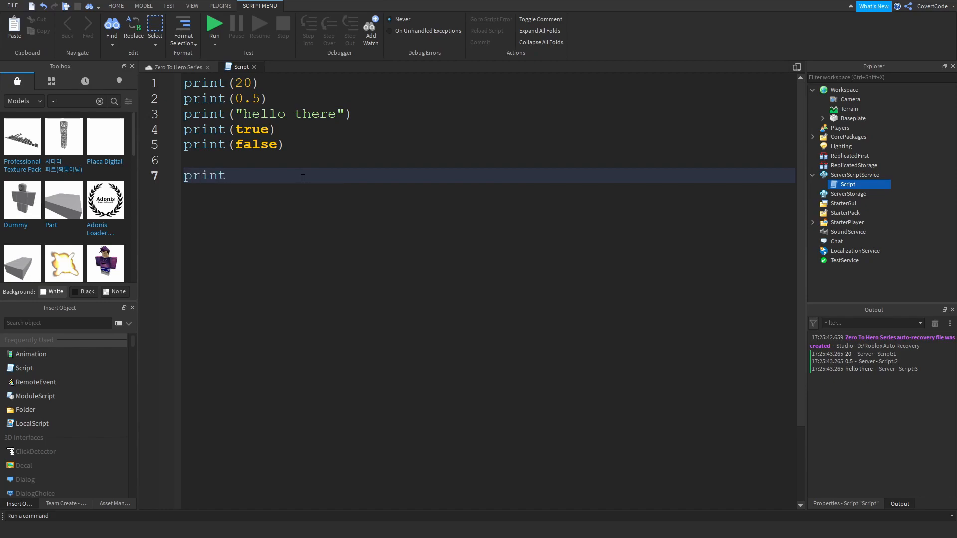
{"action": "type", "text": "("}
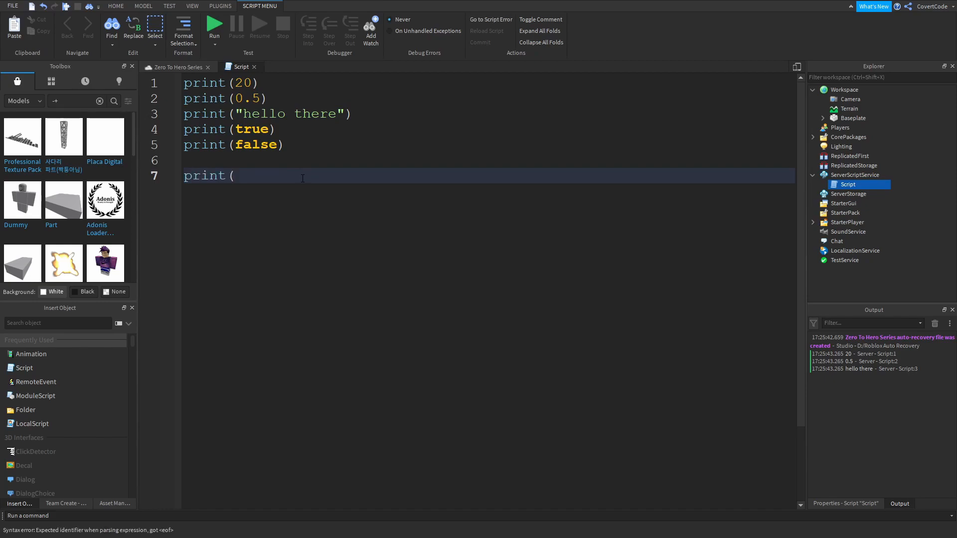
{"action": "type", "text": "\"Hello there"}
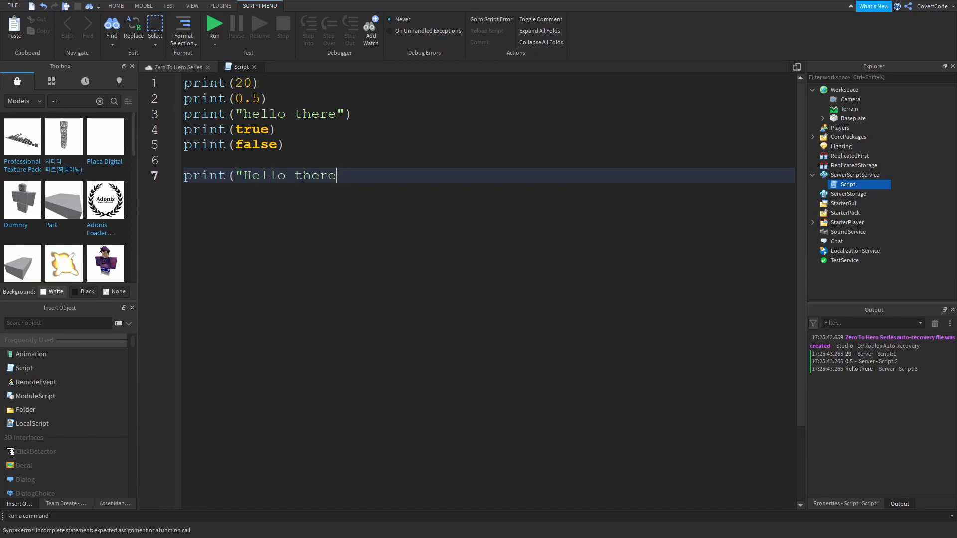
{"action": "type", "text": "!\")"}
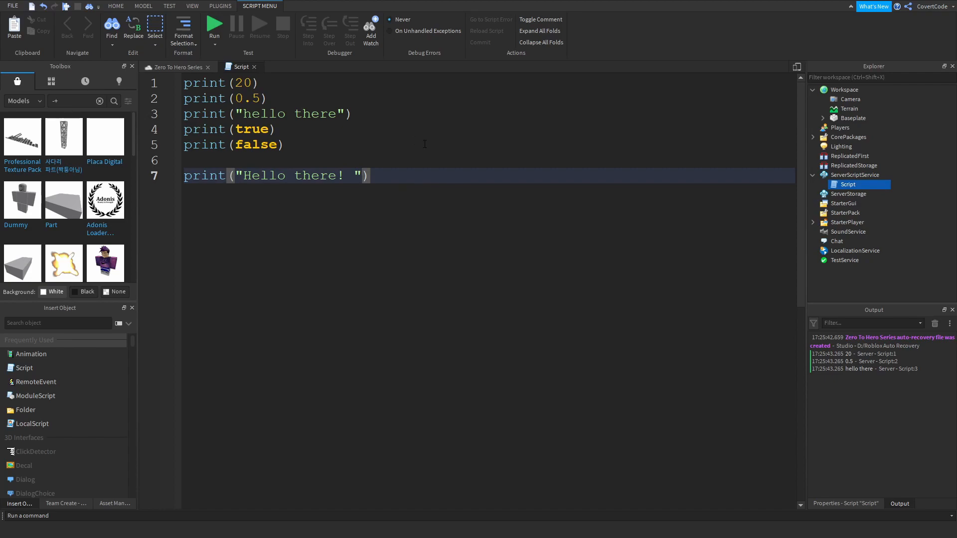
{"action": "type", "text": "22"}
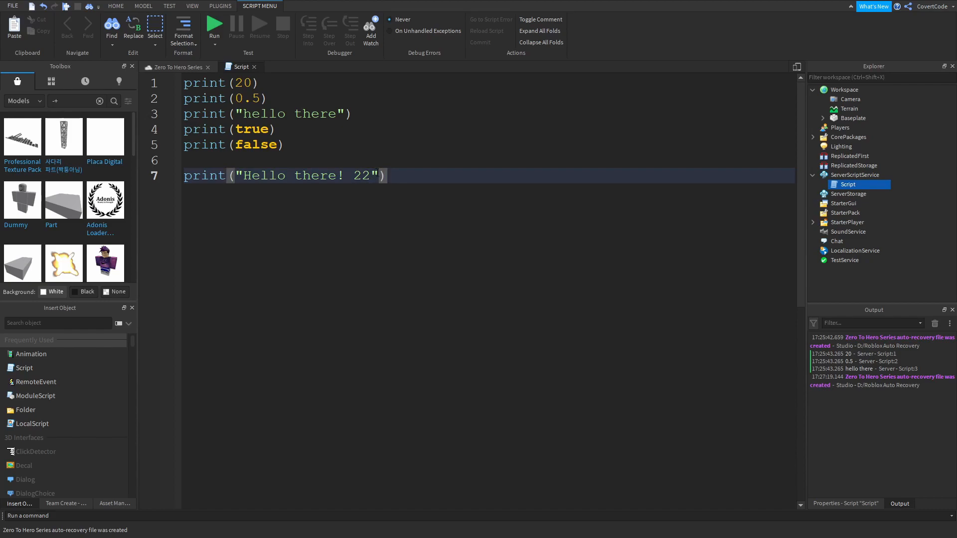
{"action": "key", "text": "Backspace"}
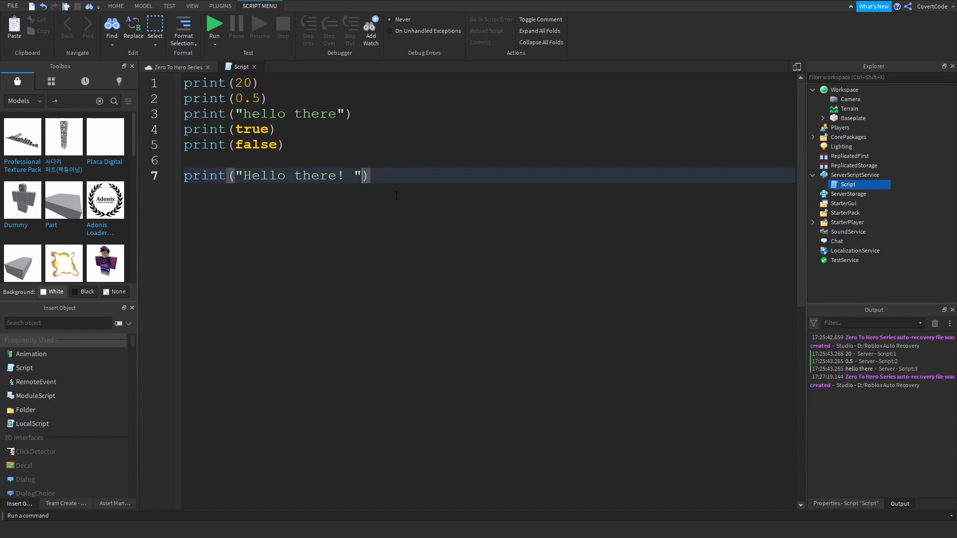
{"action": "type", "text": ".."}
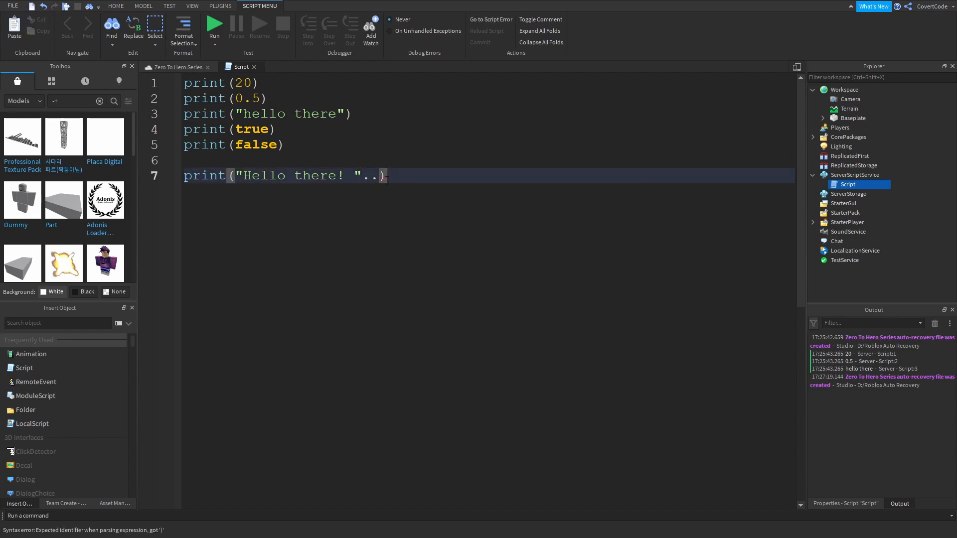
{"action": "type", "text": "20"}
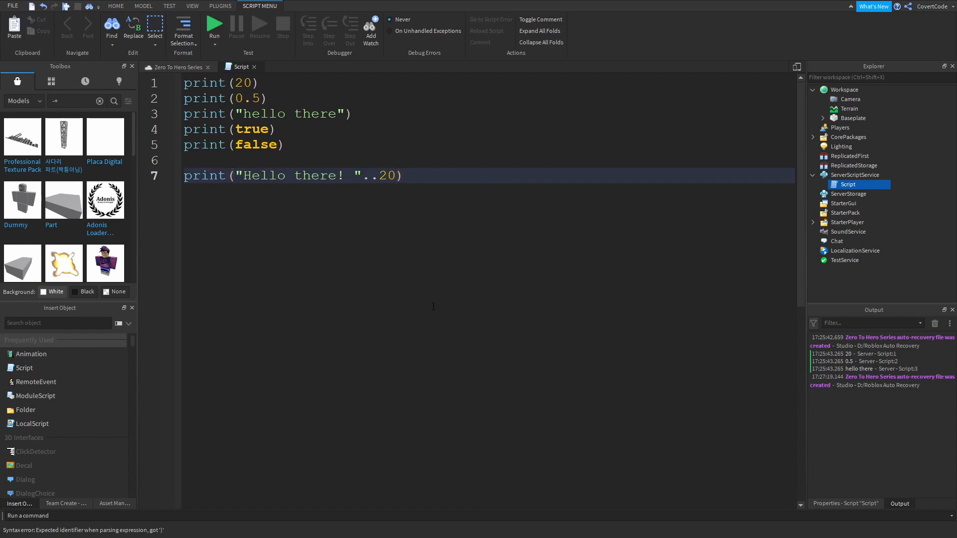
{"action": "double_click", "coordinate": [371, 175]}
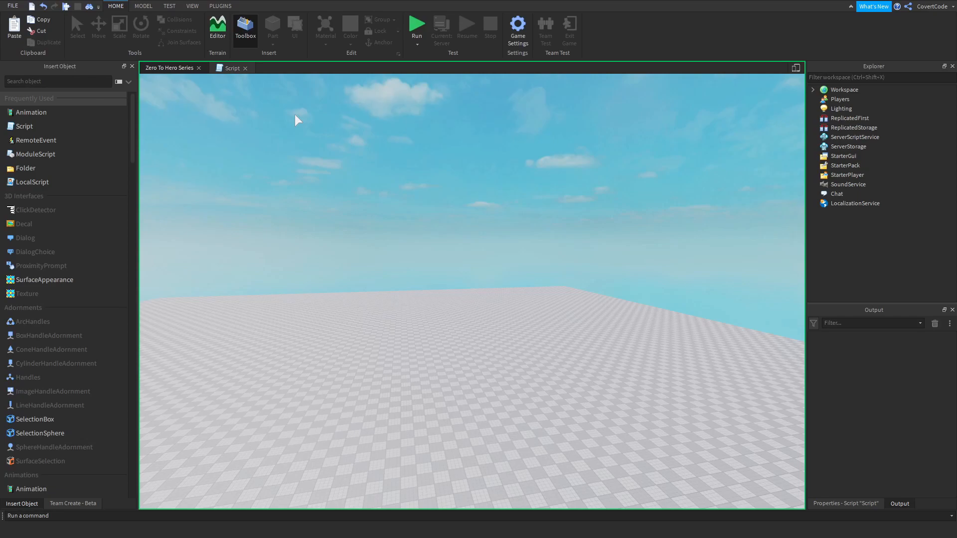
Stop the test run after Output shows all six results and return to the script.
{"action": "left_click", "coordinate": [416, 24]}
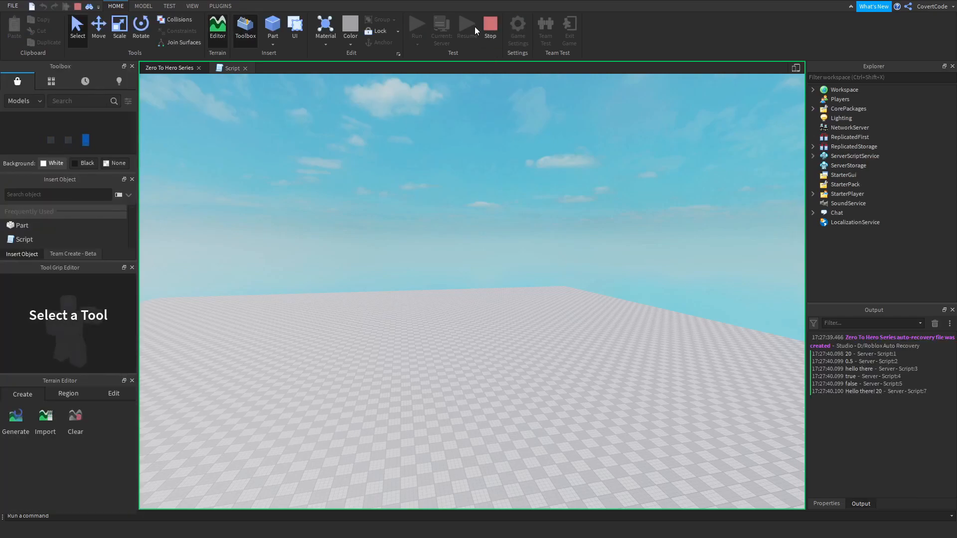
{"action": "left_click", "coordinate": [232, 67]}
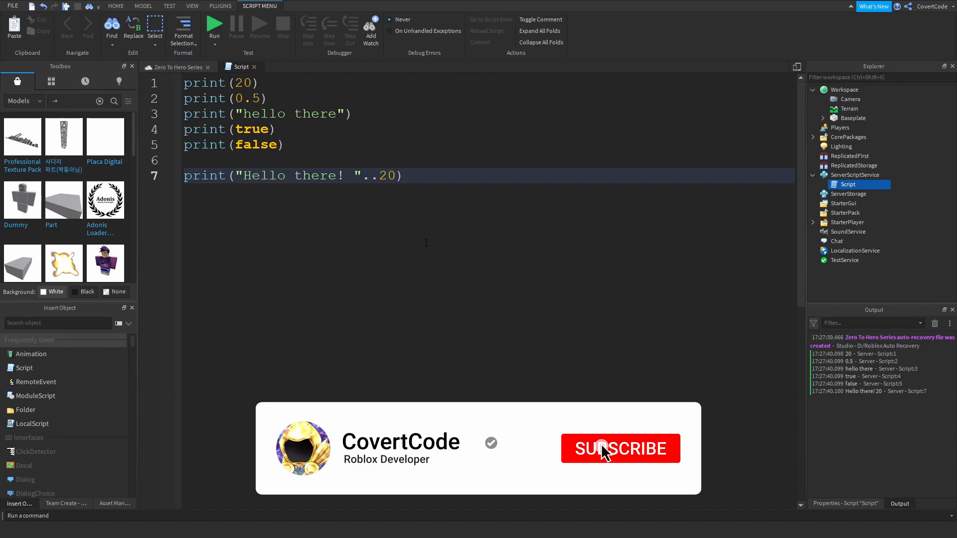
{"action": "left_click", "coordinate": [619, 449]}
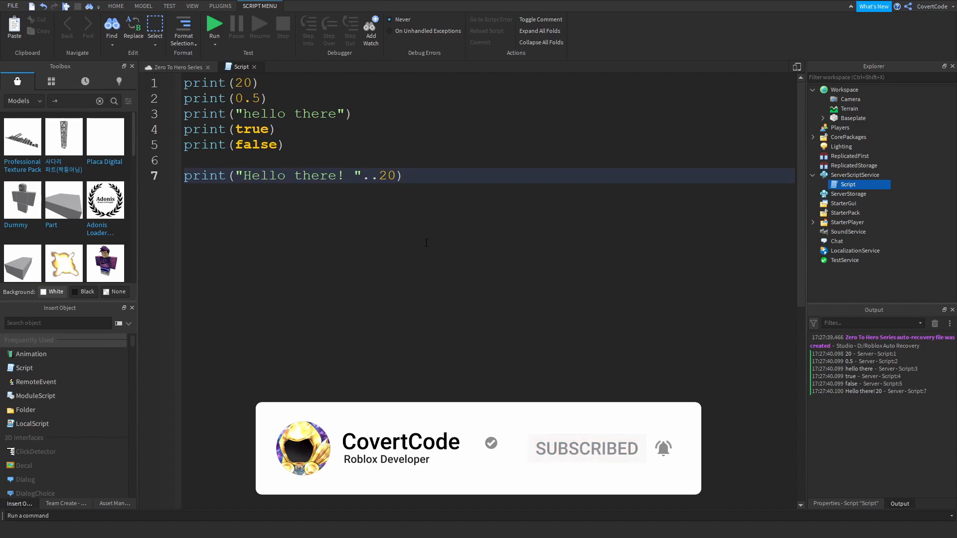